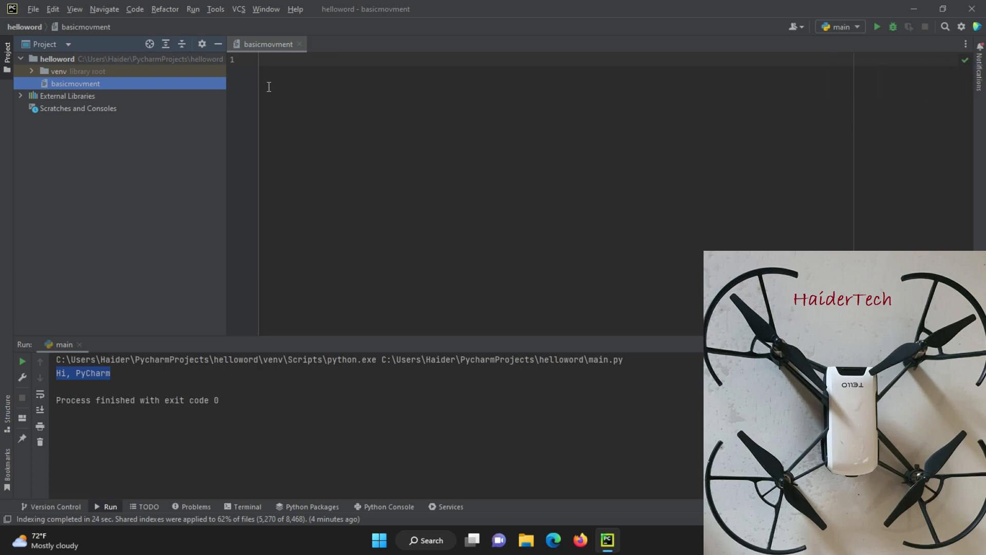
mouse_move(424, 217)
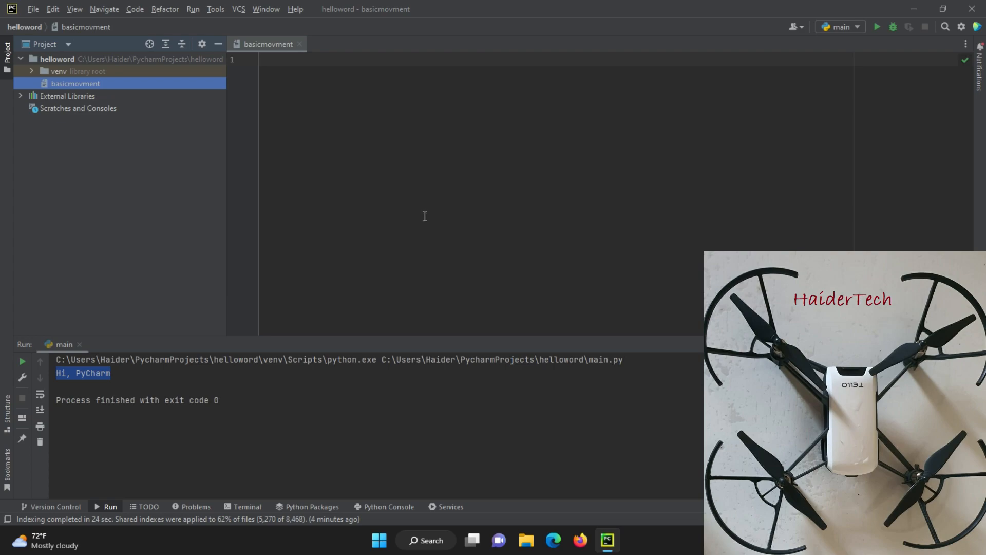
mouse_move(28, 11)
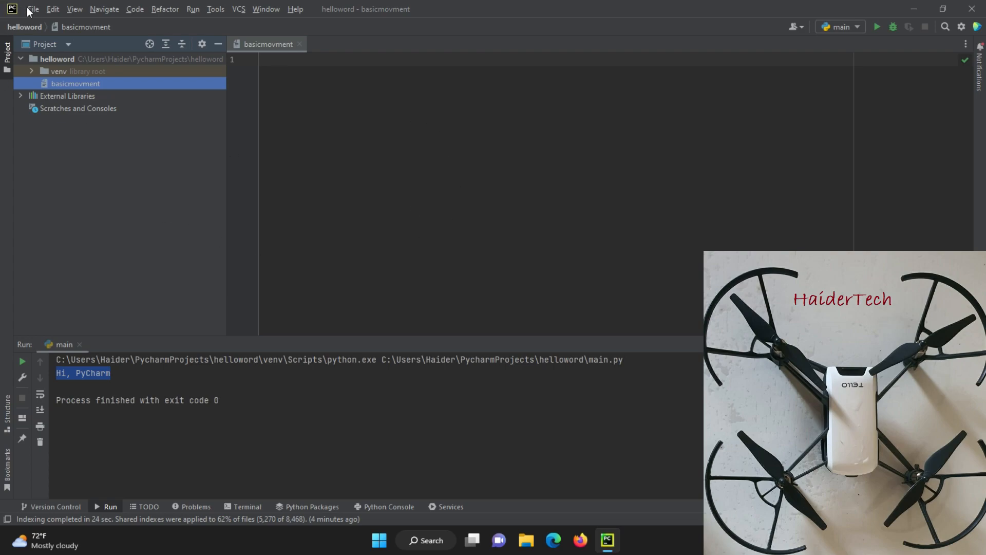
Show the File menu's list of file and project commands
click(32, 10)
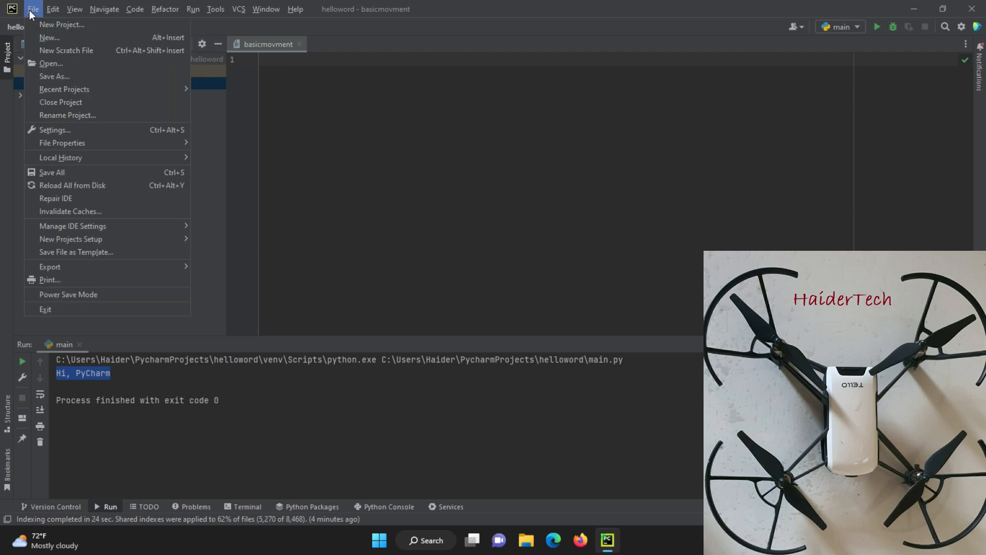
mouse_move(65, 271)
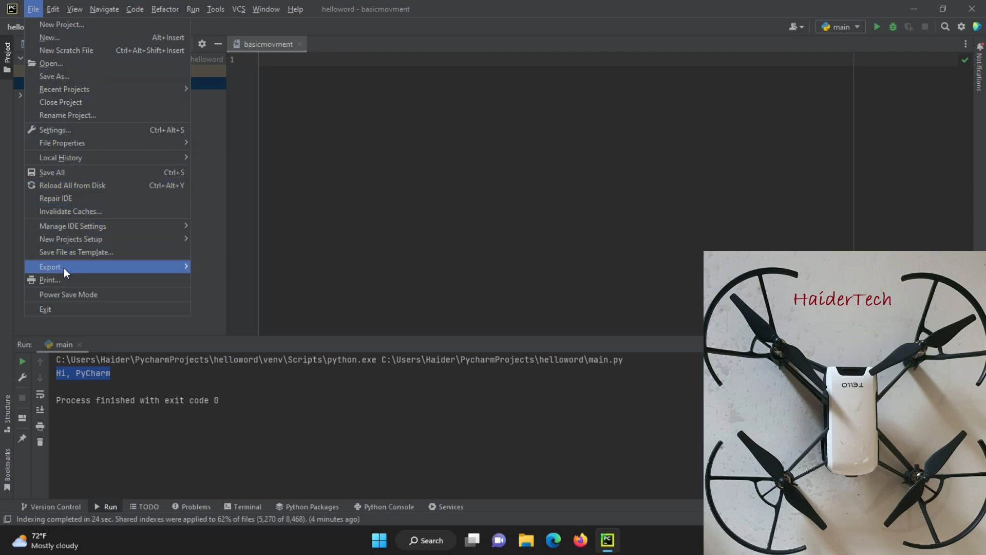
Reach the helloword project's Python Interpreter page in Settings, listing pip, setuptools and wheel
click(54, 129)
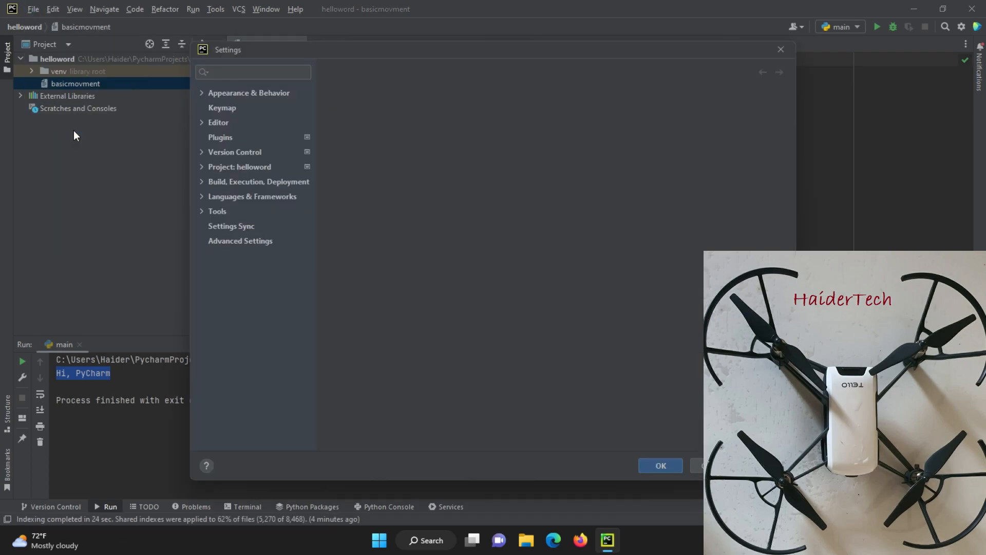
click(247, 92)
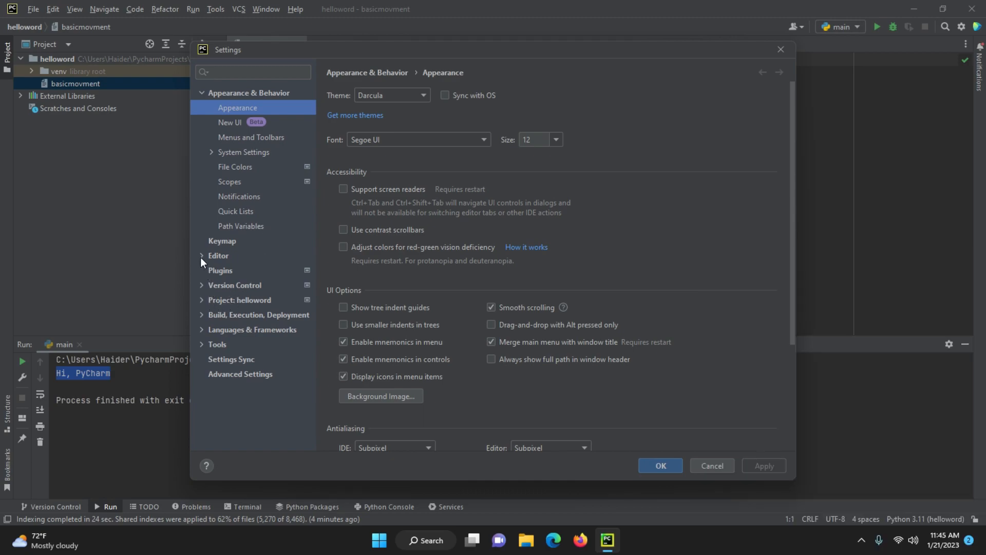
click(202, 300)
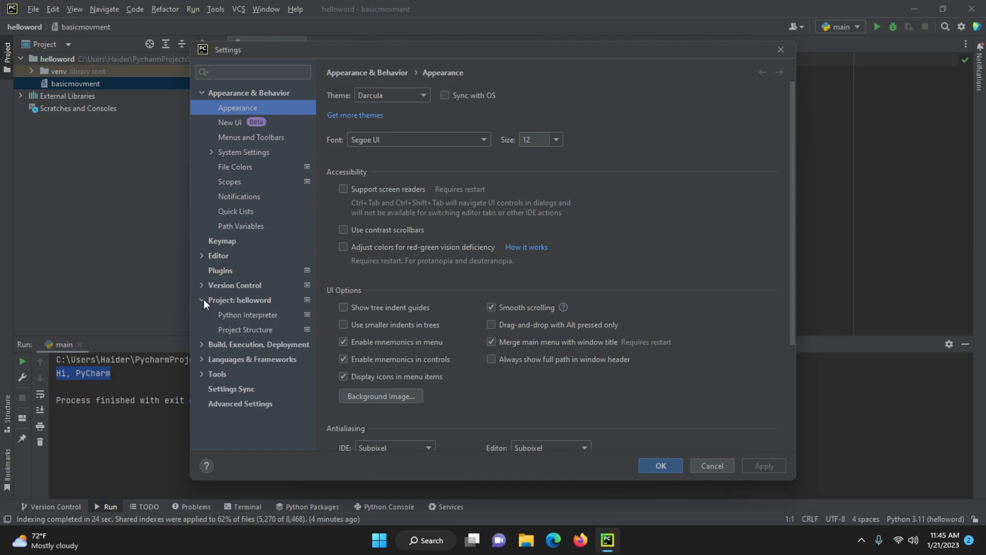
click(248, 314)
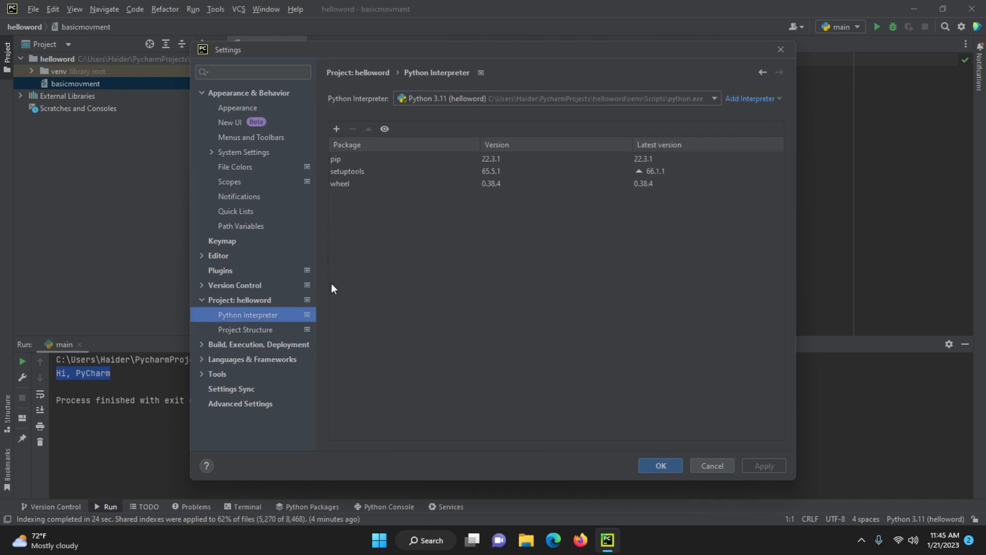
mouse_move(357, 218)
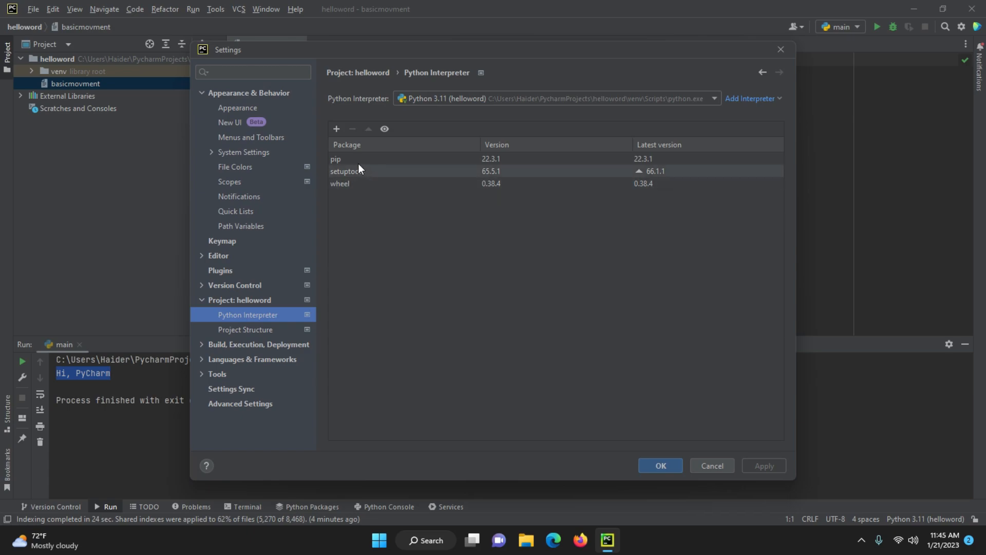
Search 'djit' and install djitellopy2 and djitellopy, then begin another package search
click(336, 129)
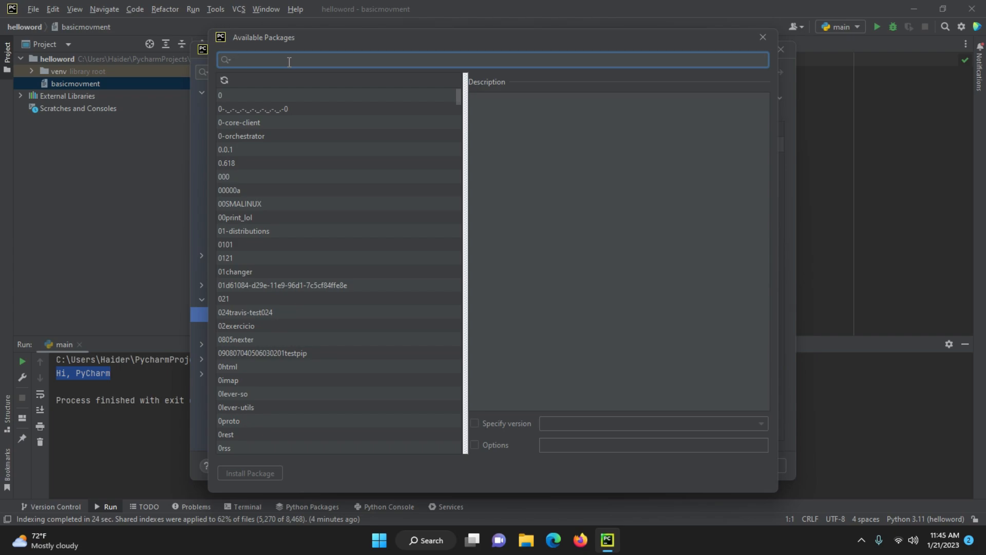
text(djitell)
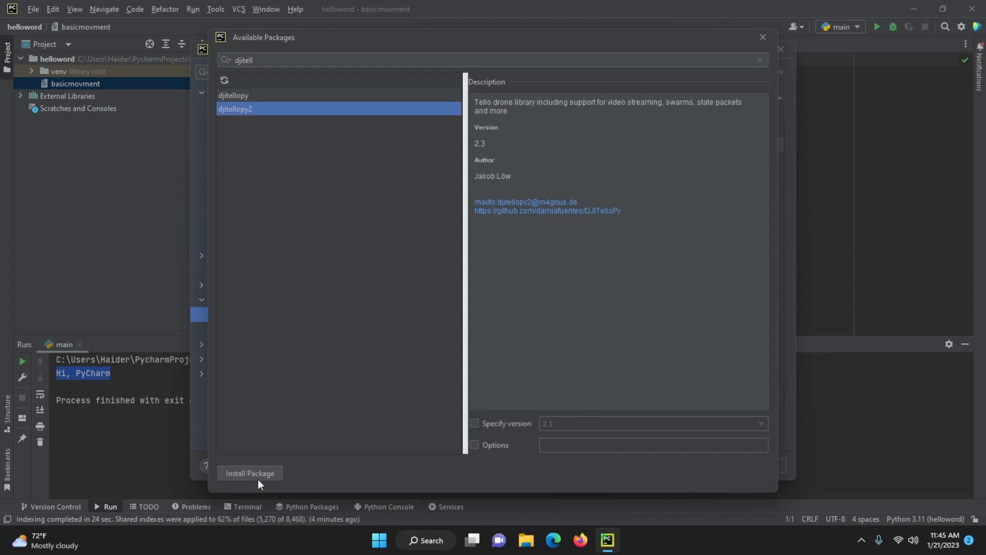
click(250, 472)
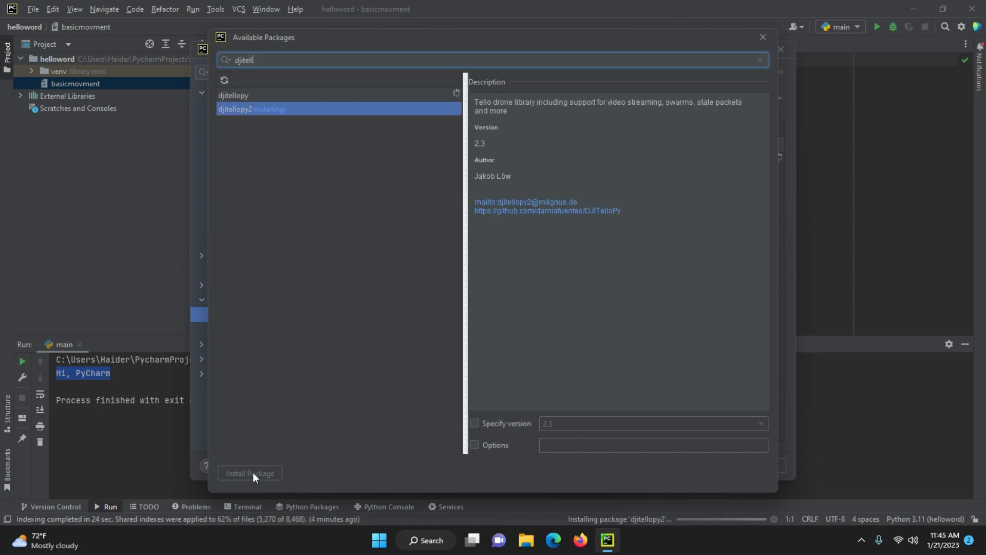
click(233, 94)
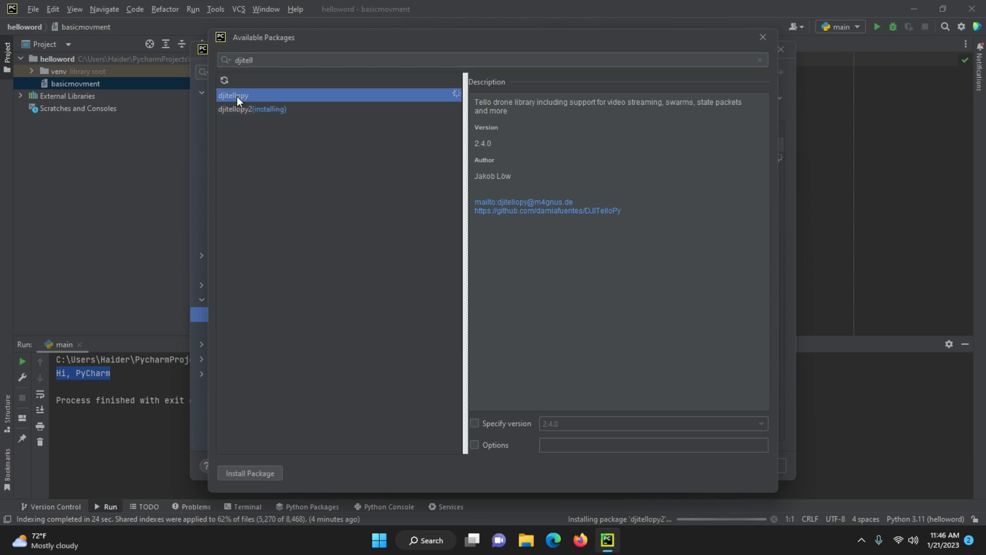
mouse_move(387, 340)
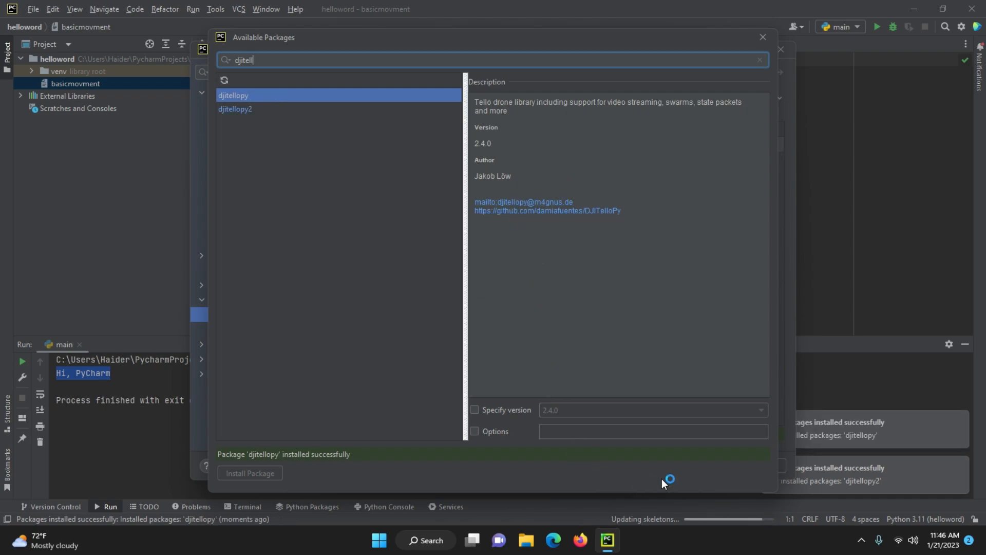
click(548, 211)
text(opencv-p)
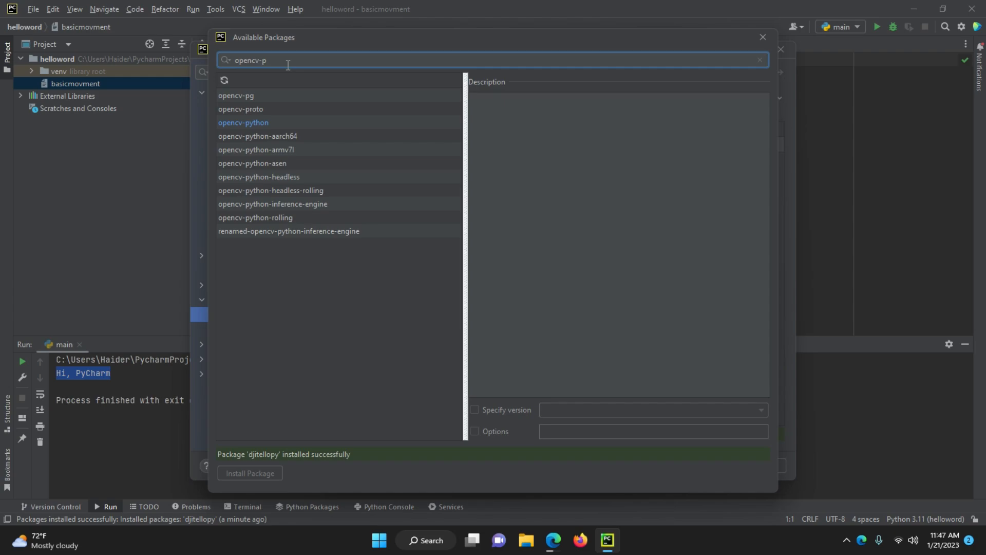
Install opencv-python from the search results and return to the interpreter's package list
text(y)
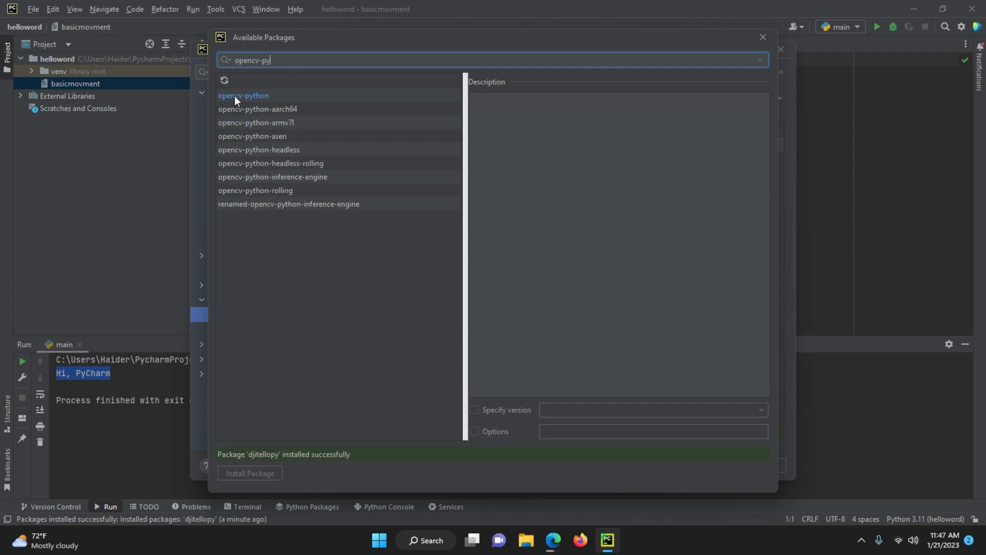
click(243, 94)
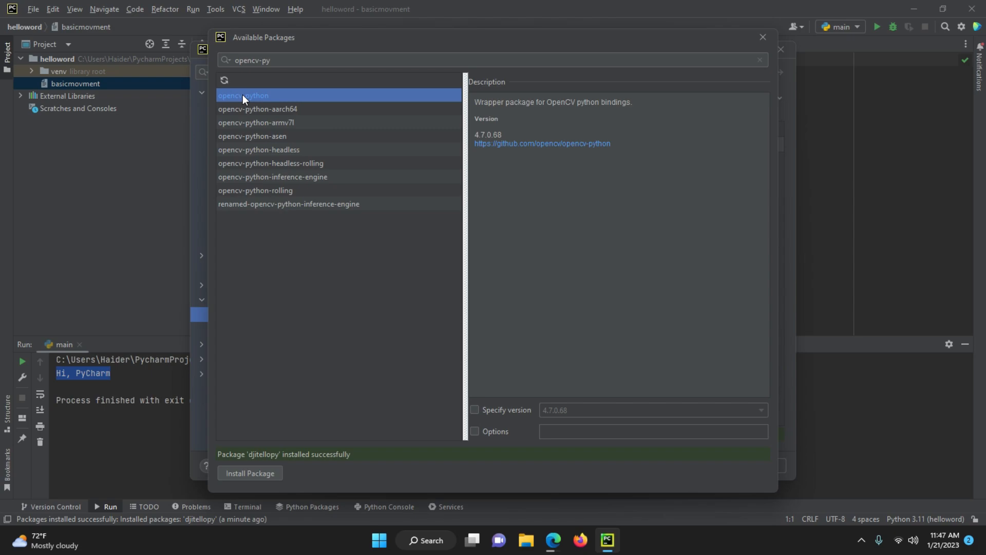
mouse_move(241, 478)
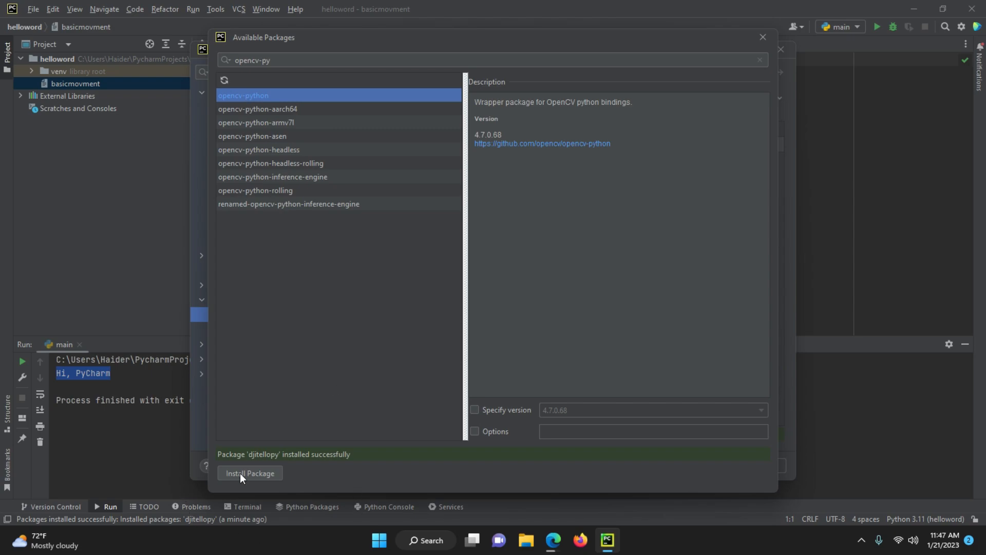
click(248, 472)
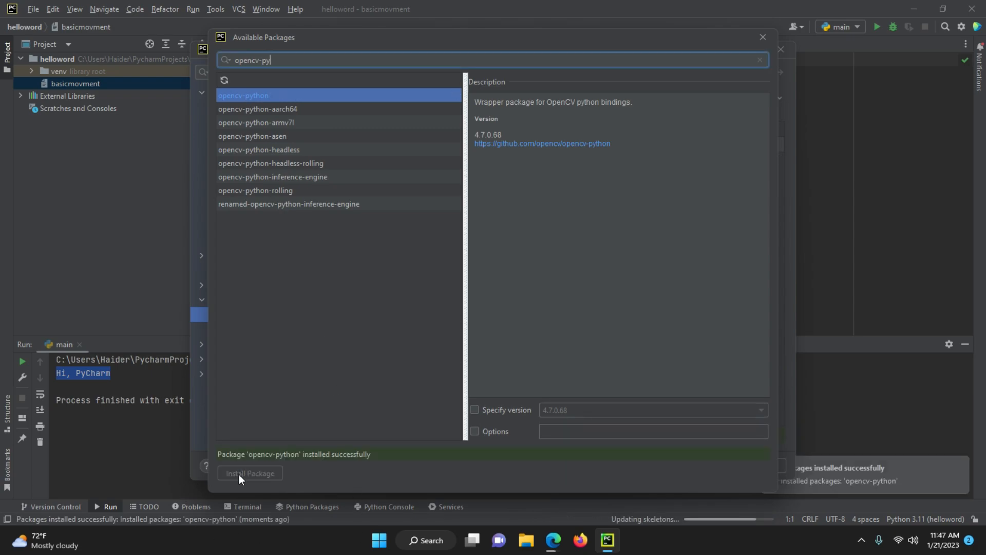
click(763, 37)
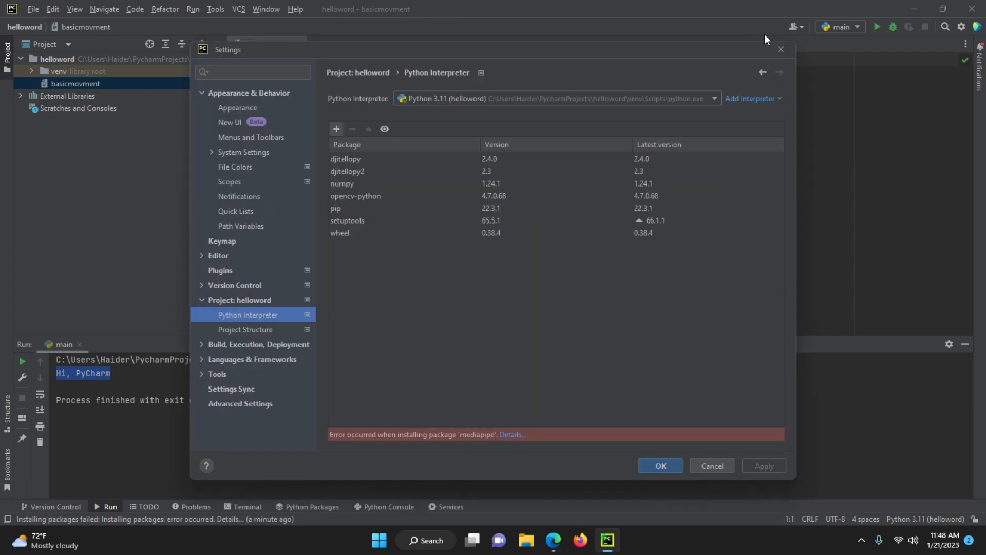
mouse_move(355, 195)
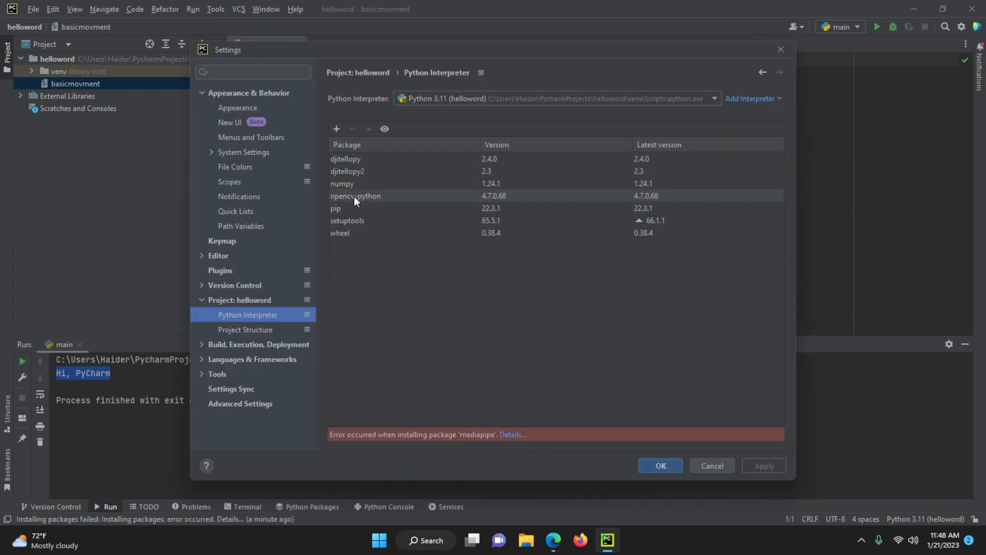
mouse_move(338, 281)
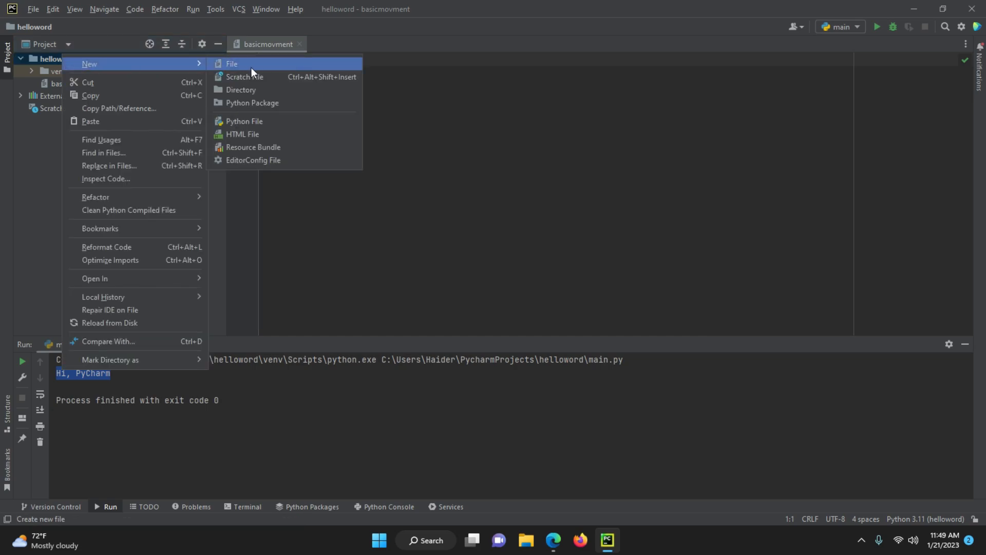
Name the new Python file demofly in the New Python file dialog
click(245, 121)
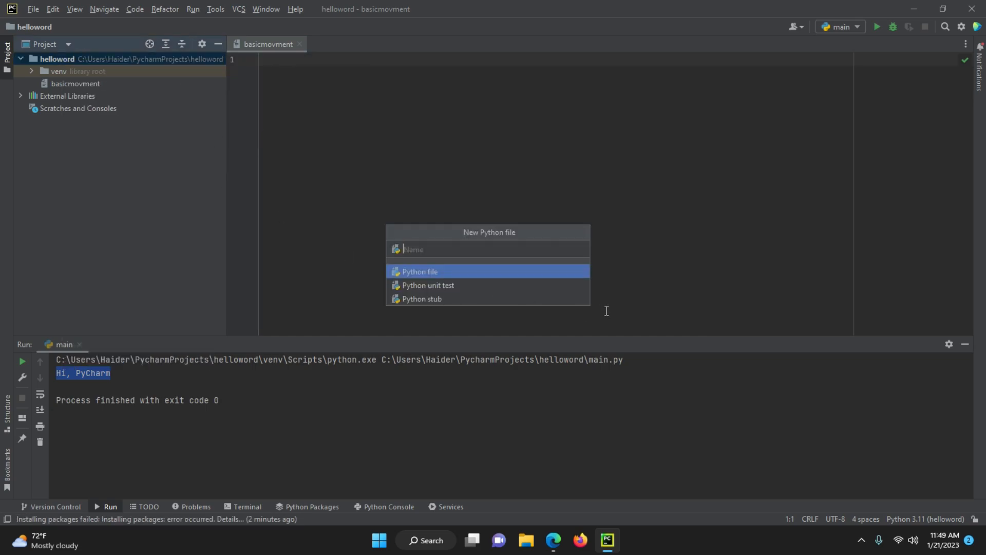
text(demo)
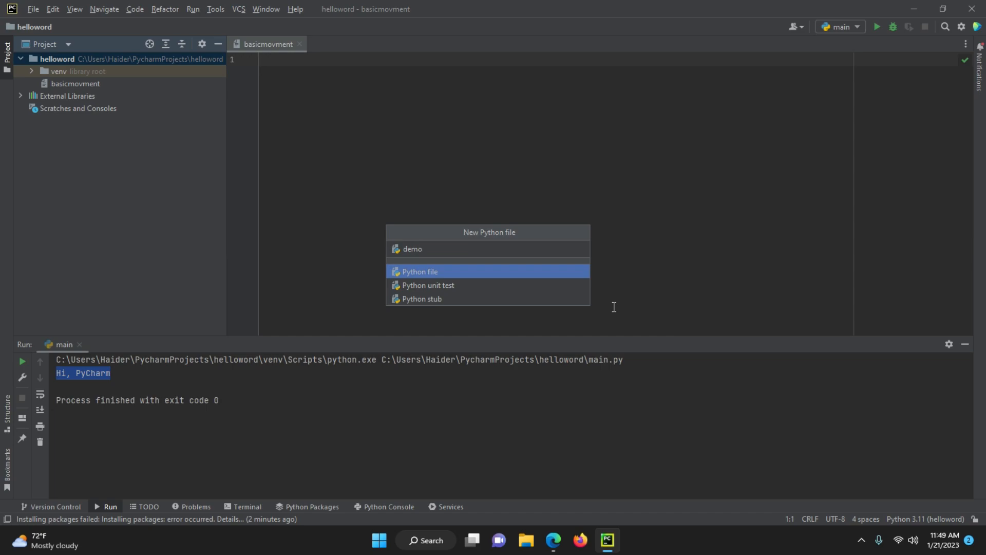
text(fly)
text(from)
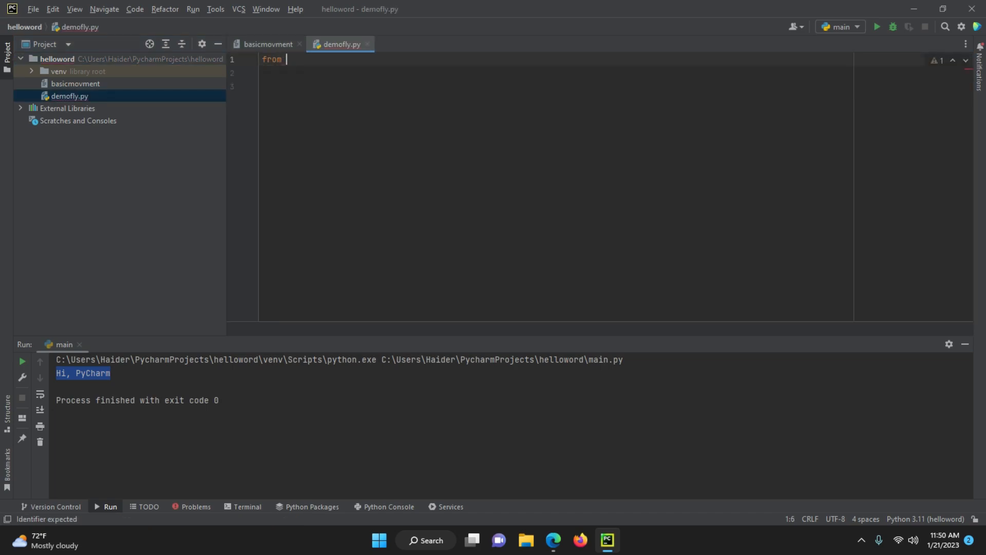
Write 'from djitellopy import tello' and 'from time import sleep' at the top of demofly.py
text(djitellopy)
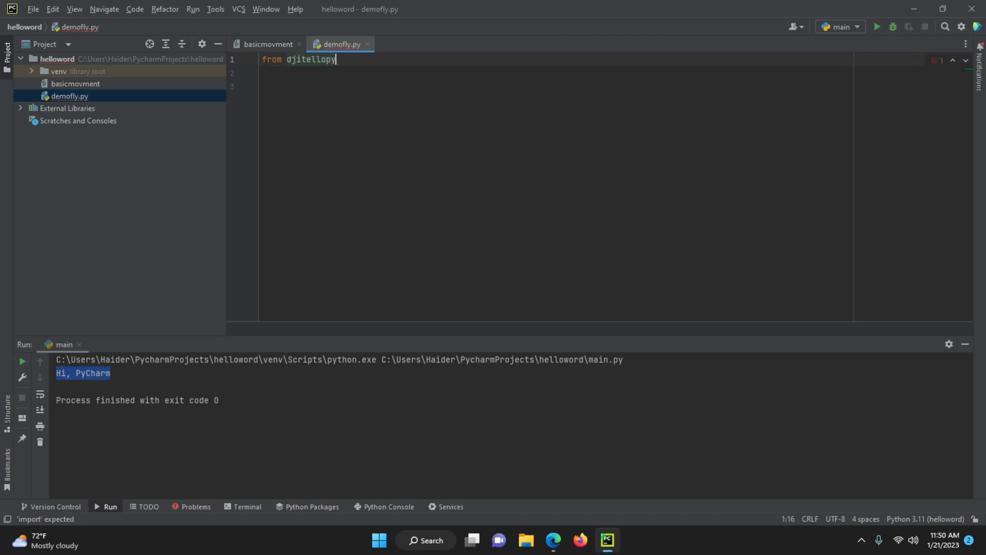
text(import tello)
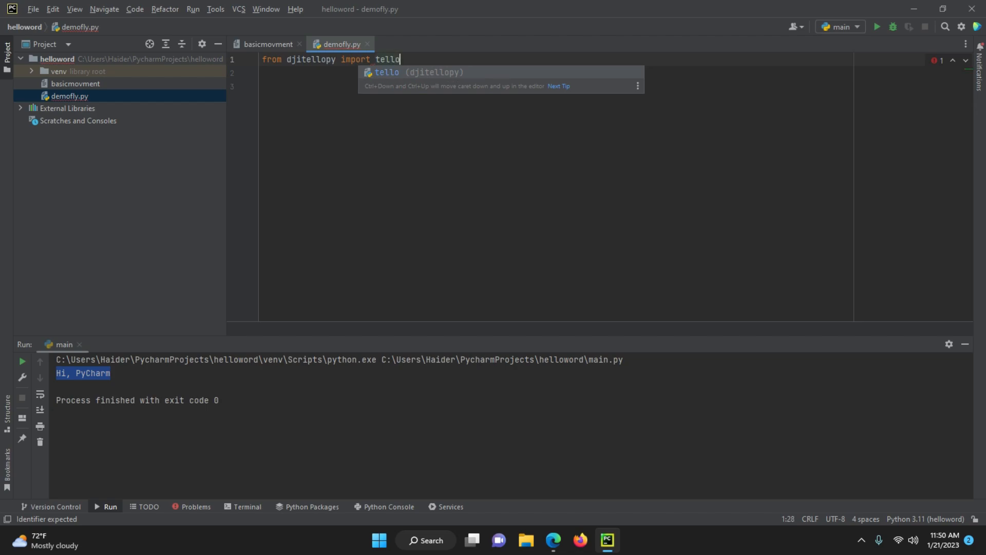
key(Escape)
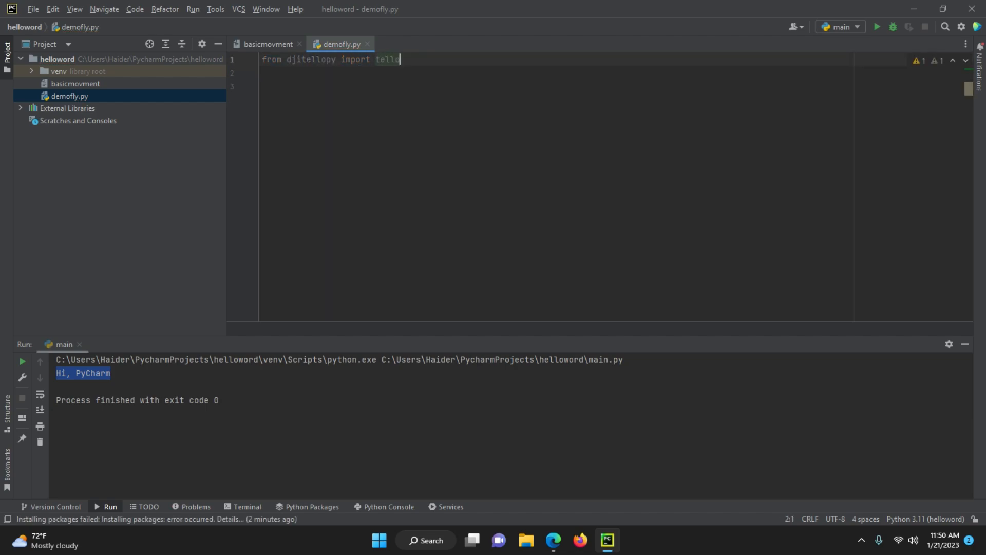
key(Return)
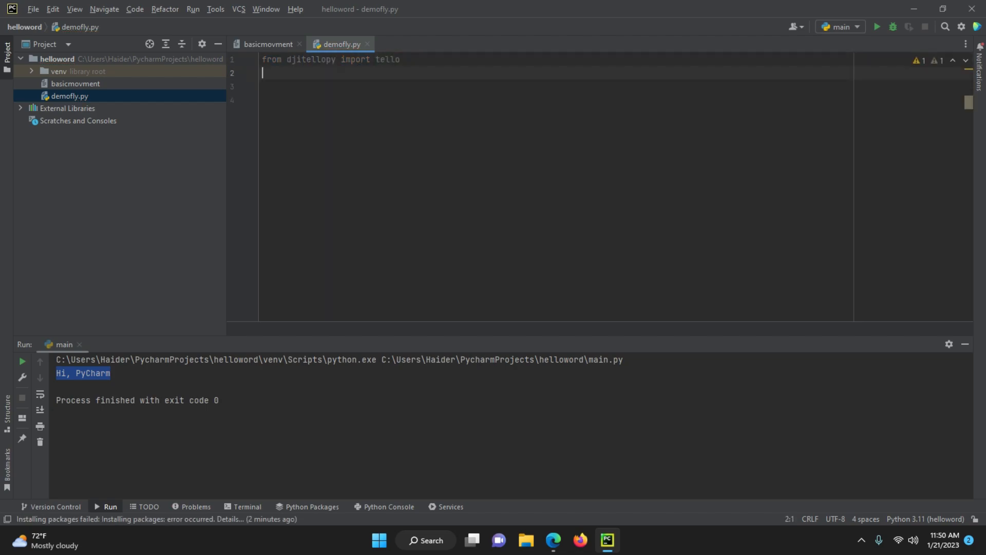
text(from time)
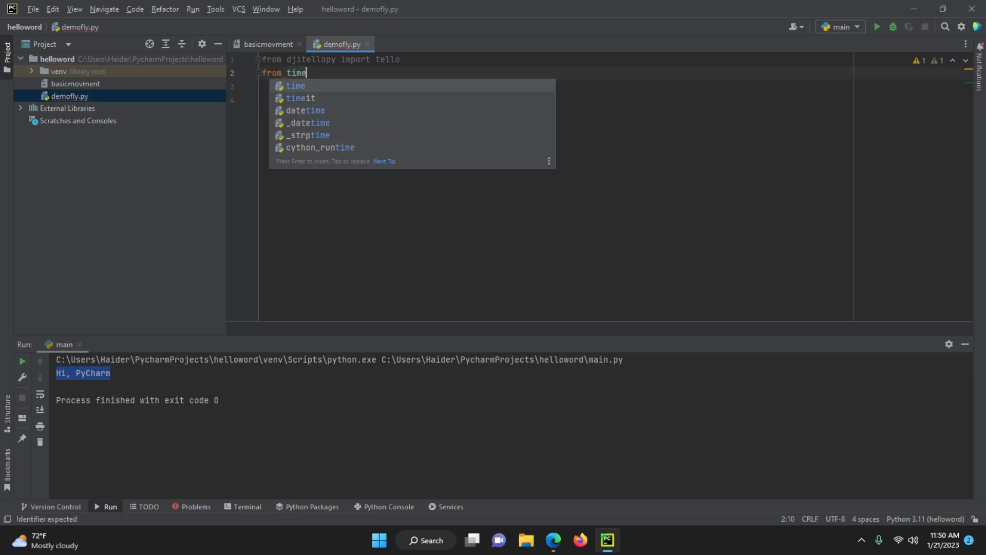
text(i)
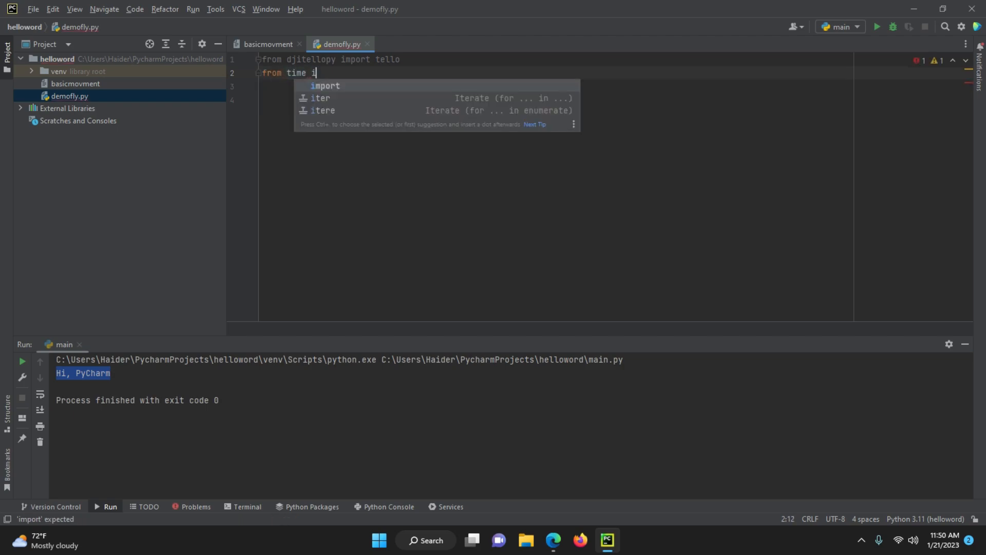
text(mport sleep)
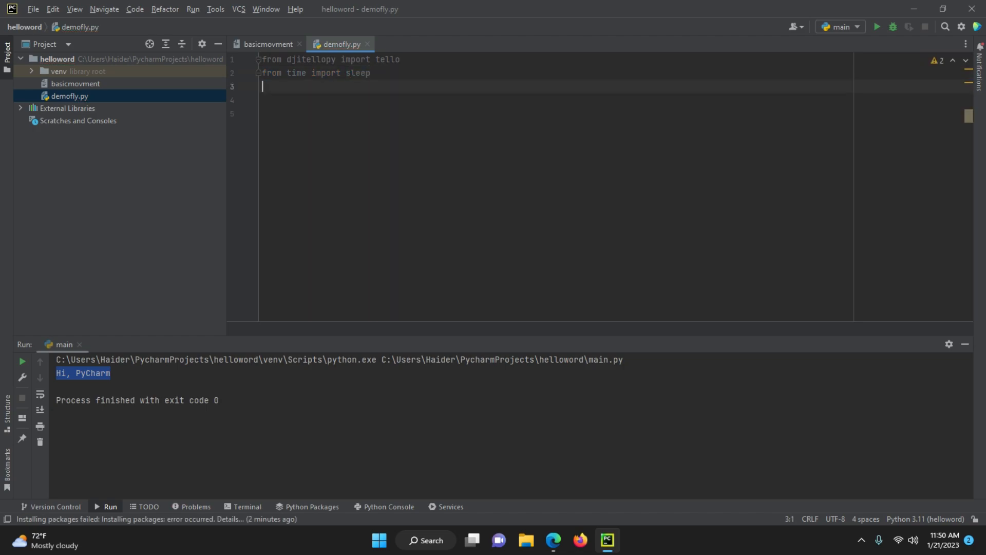
Add me = tello.Tello() and me.connect() to create and connect the drone object
text(me=)
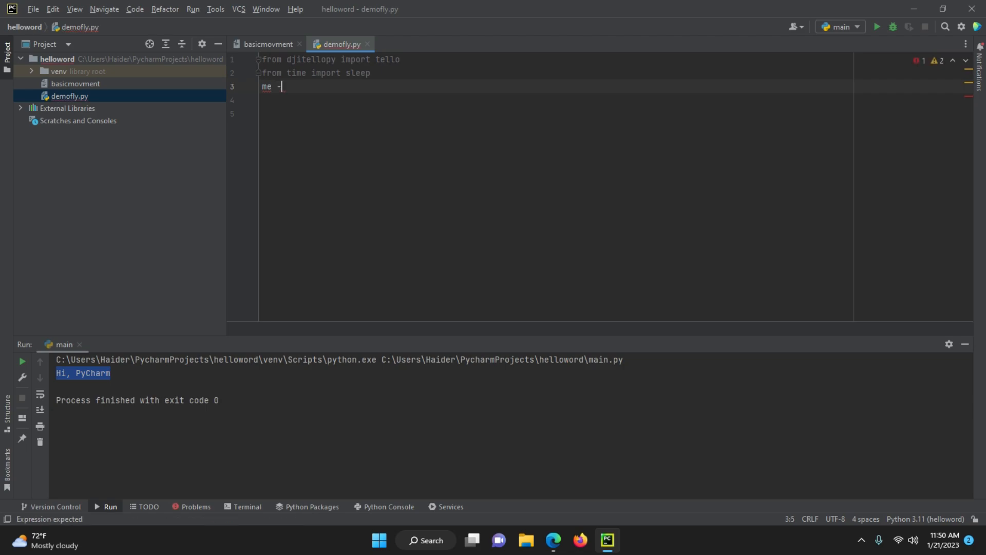
text(=)
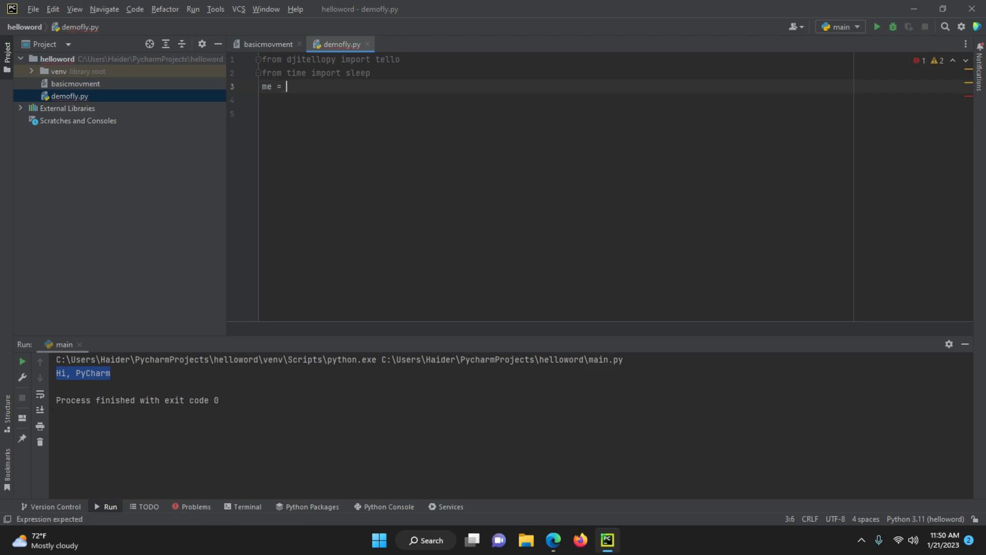
text(tello)
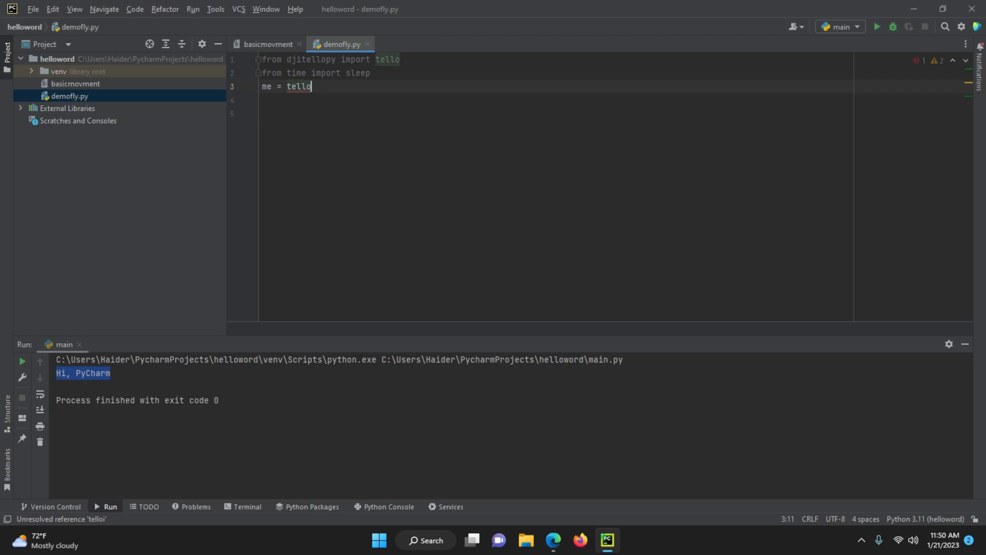
text(.Tello()
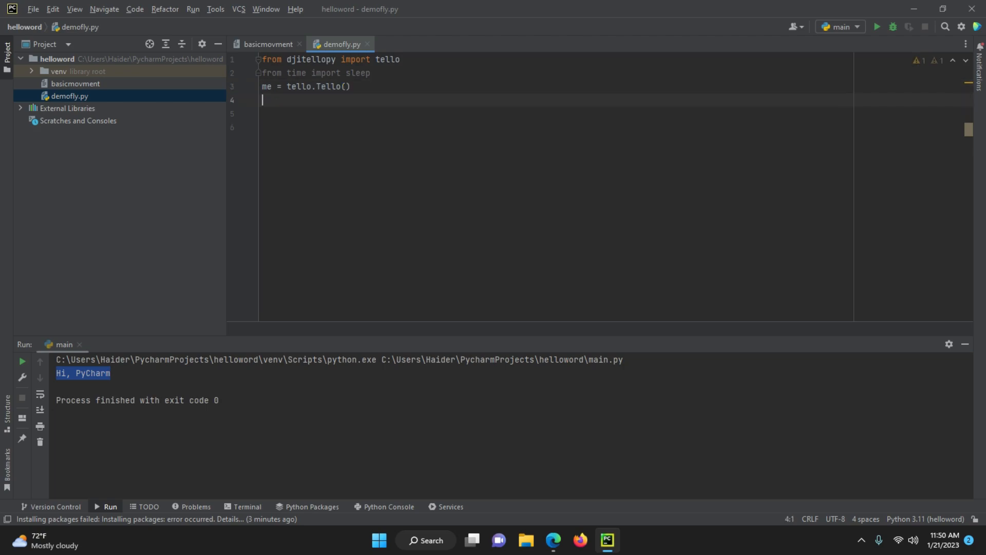
text(me.co)
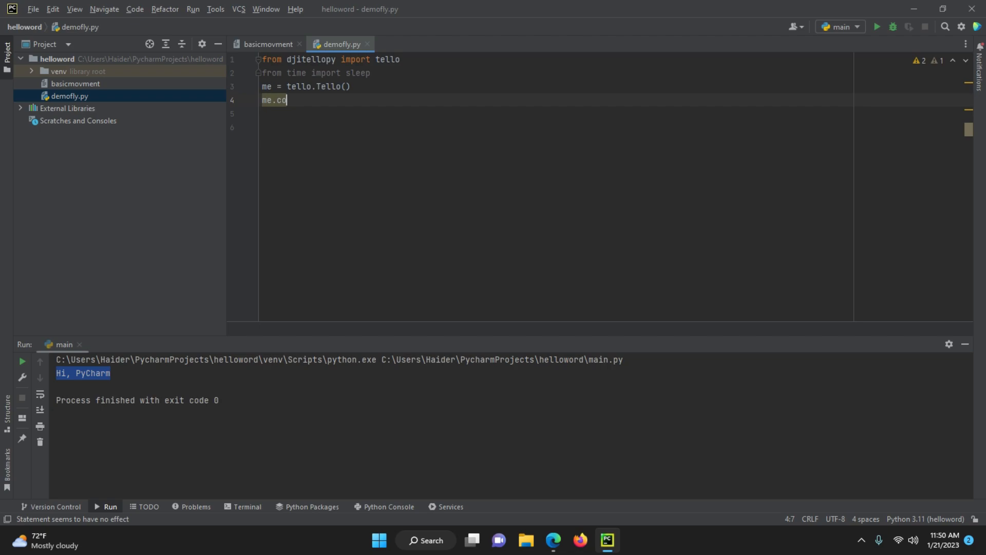
text(nnect())
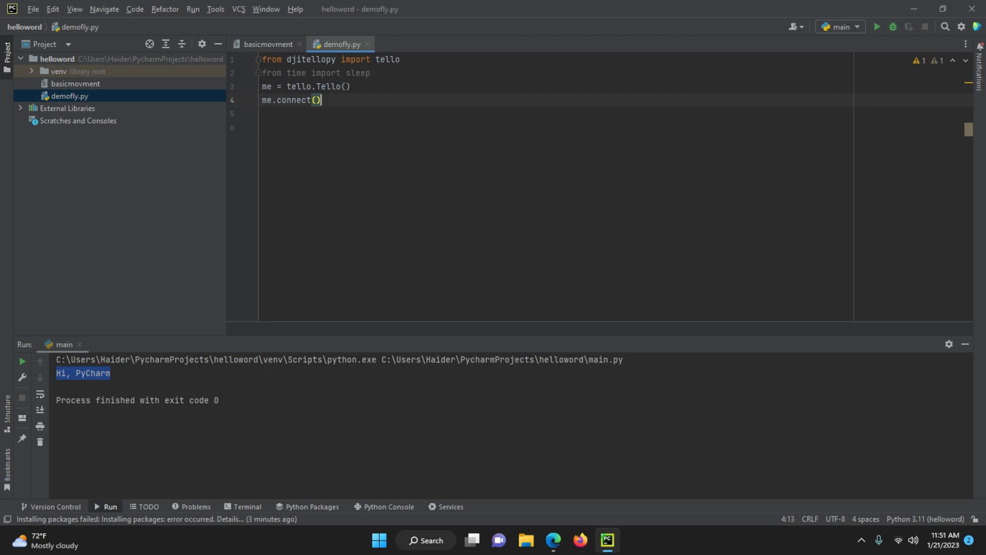
key(enter)
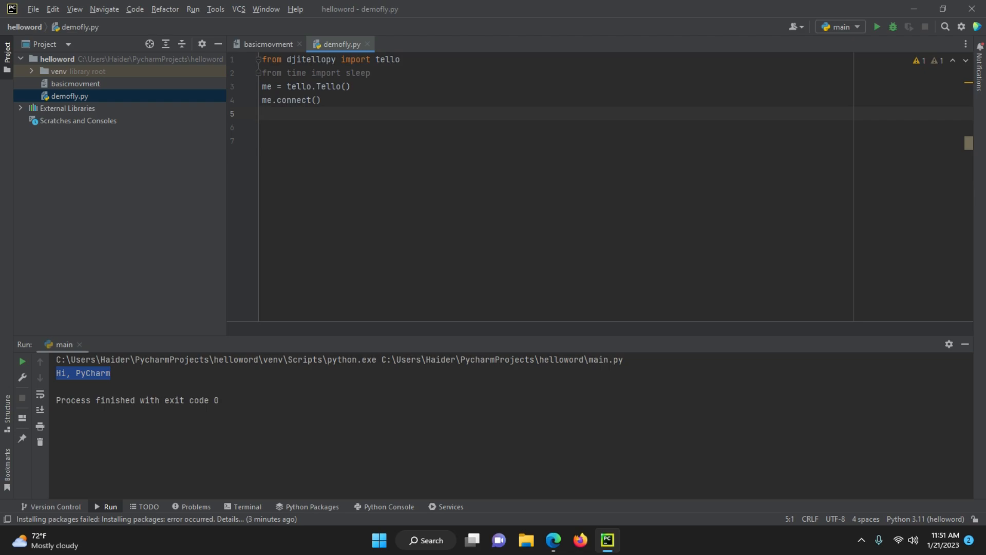
Add print(me.get_battery()) to report the drone's battery level
text(print)
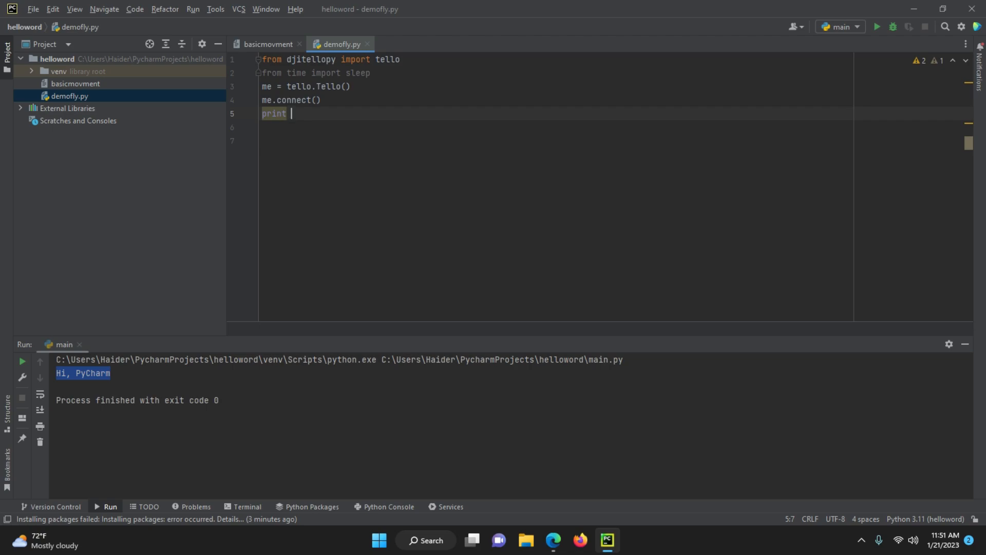
text((me.ge)
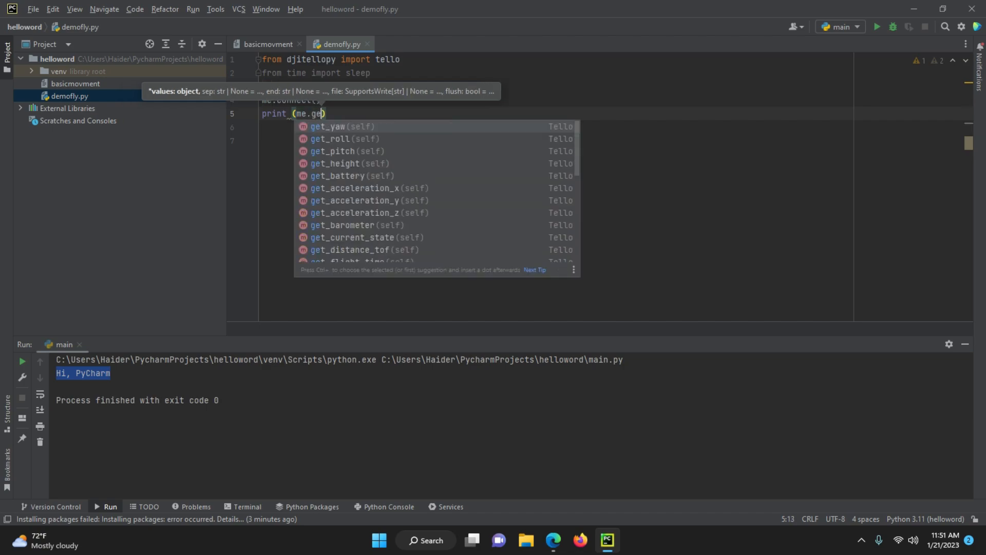
text(battery()
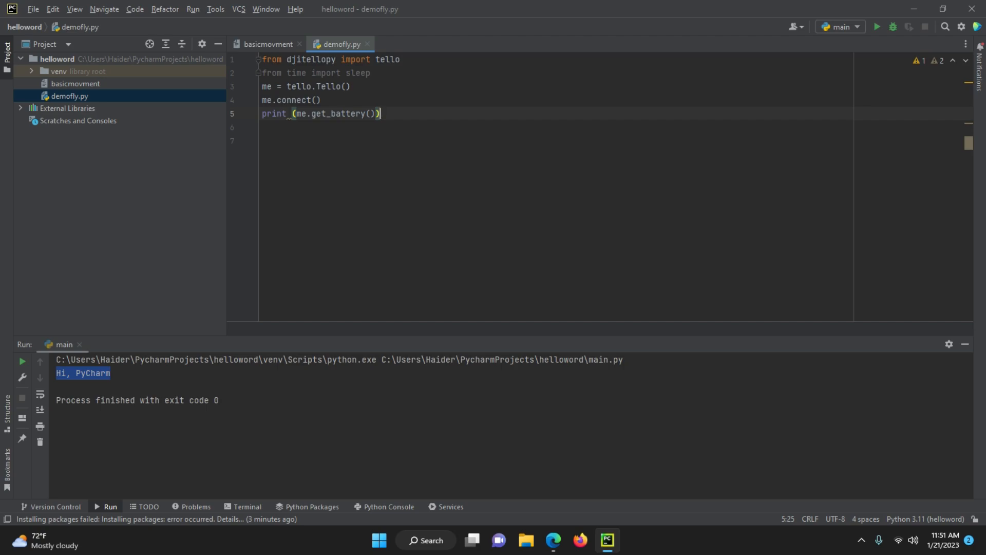
click(338, 114)
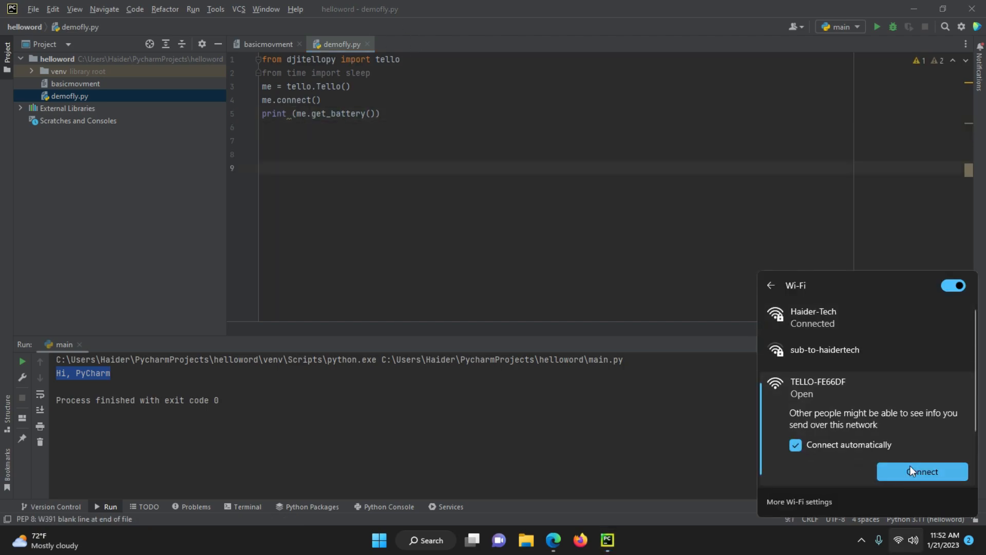
Connect the computer to the TELLO-FE66DF drone Wi-Fi network
click(921, 471)
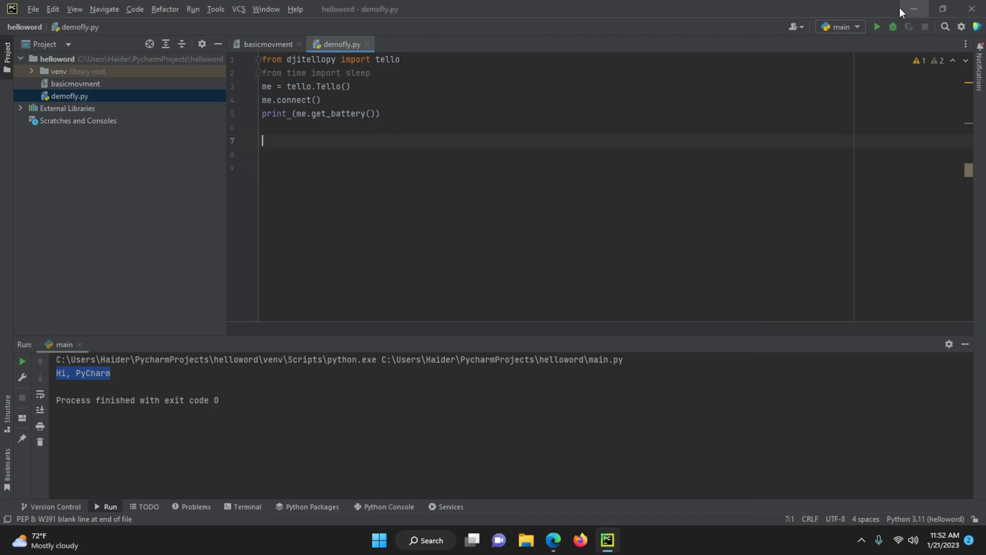
Run demofly.py as the current file, rerunning after a connection error until it prints battery 35
click(840, 27)
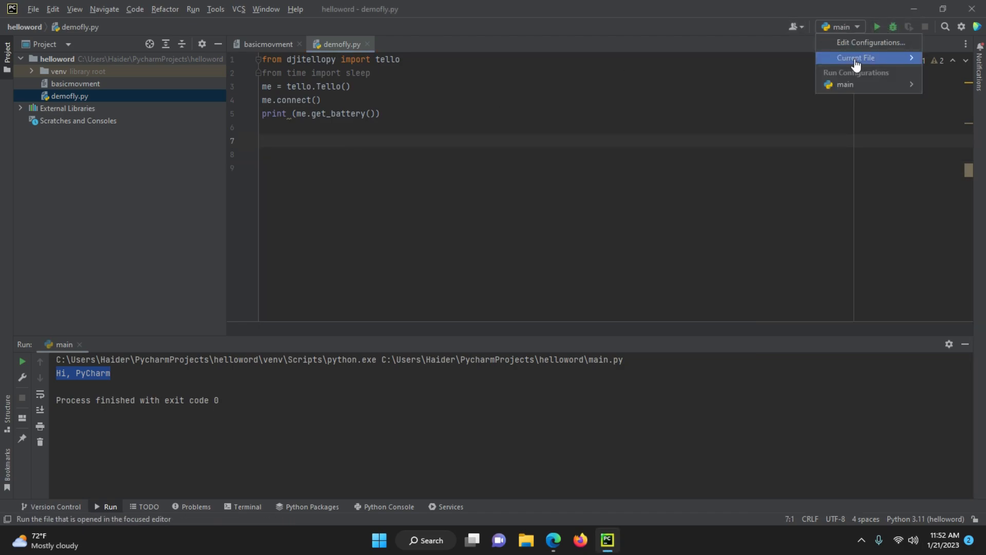
click(853, 58)
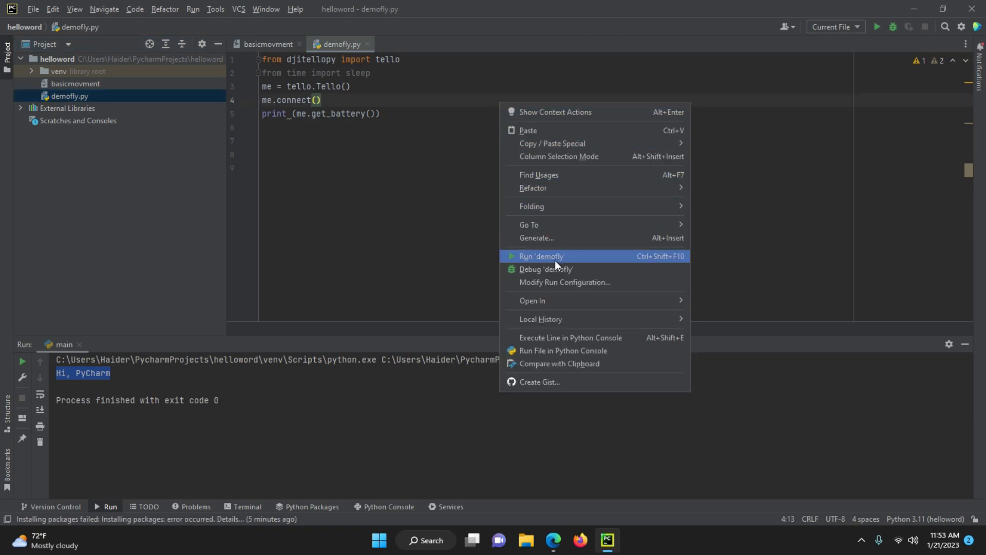
click(541, 256)
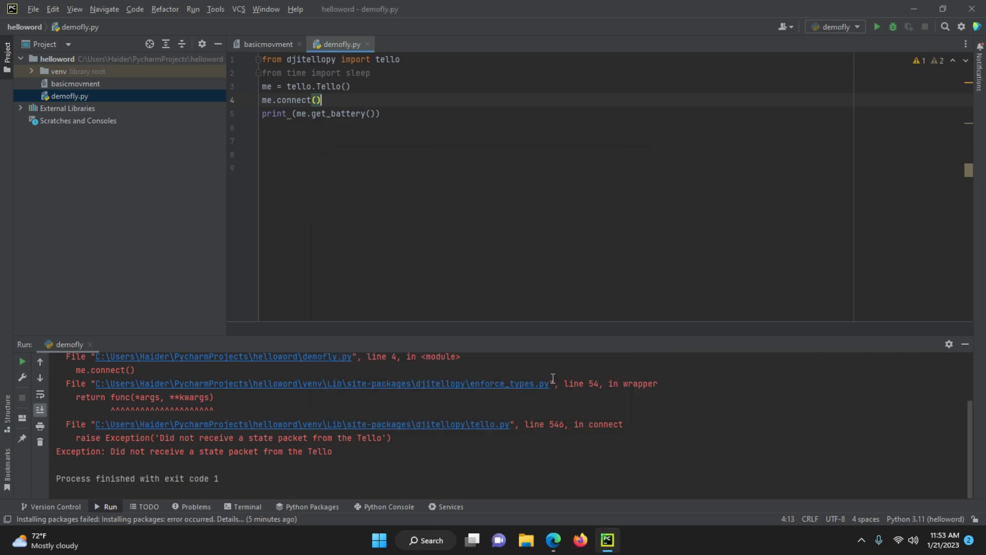
click(876, 27)
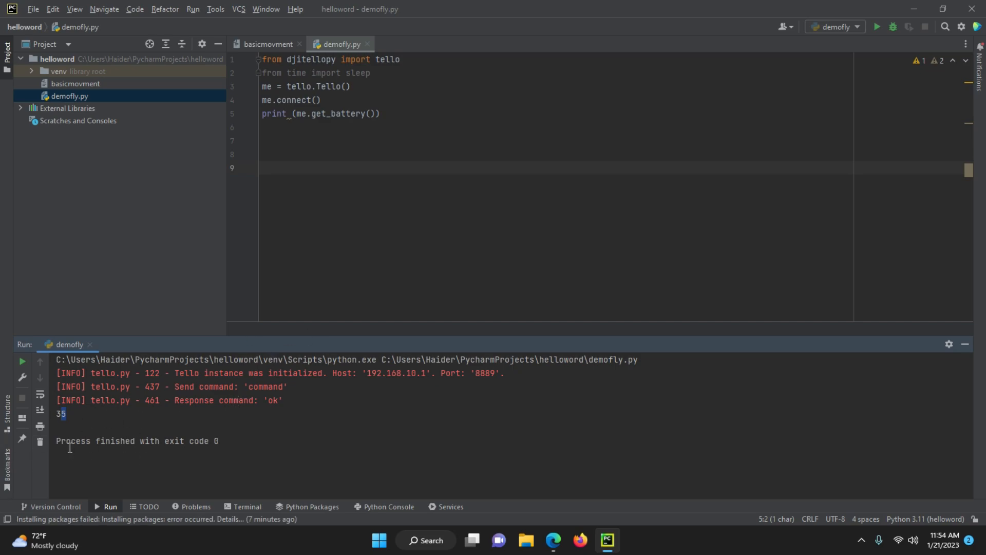
mouse_move(863, 90)
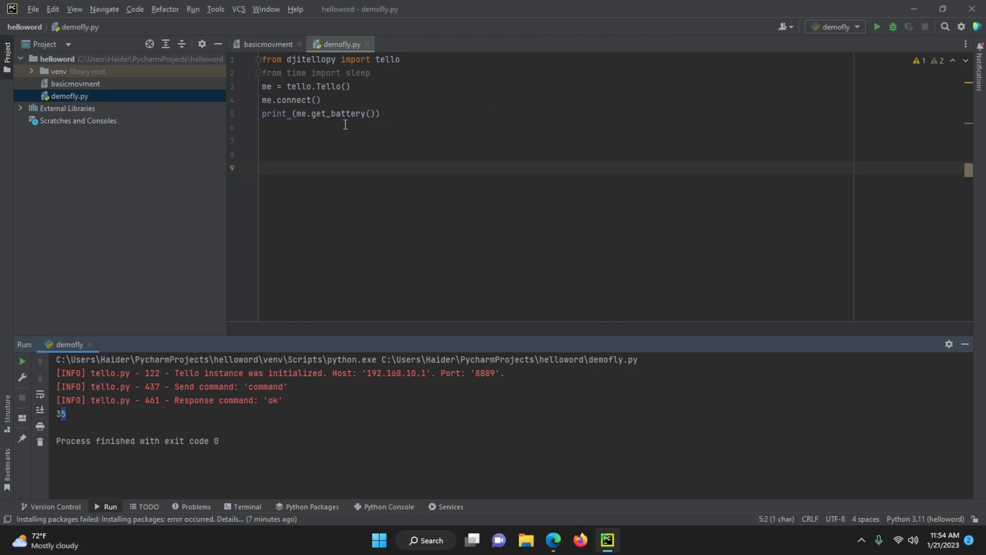
Add me.takeoff(), me.send_rc_control(0,50,0,0), sleep(5) and me.land() to the flight script
text(me.send_rc_control()
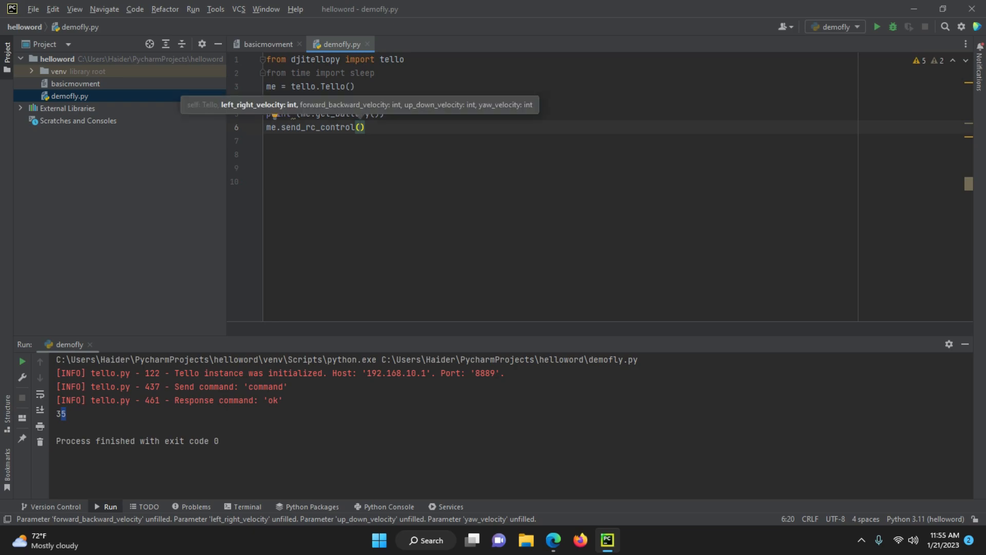
text(0,50)
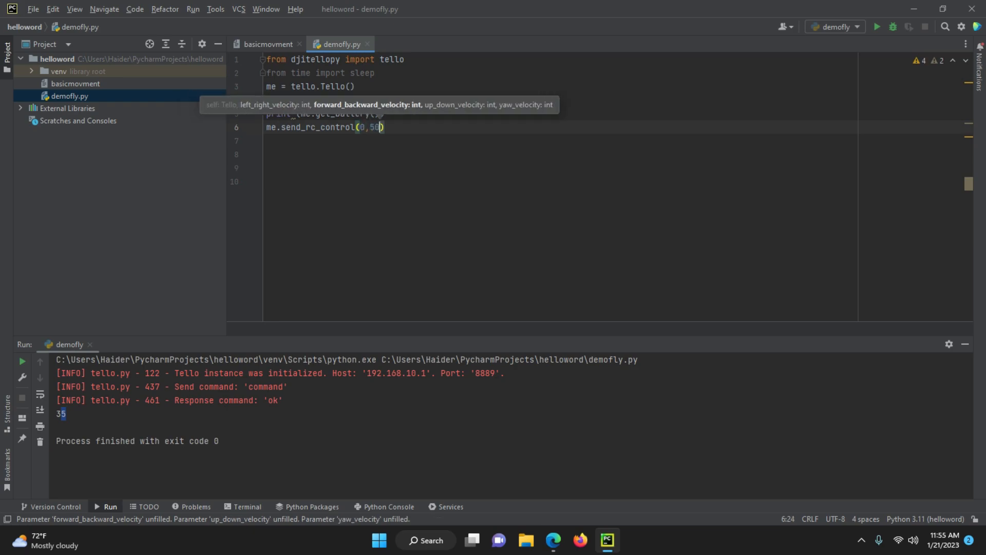
text(,0,0)
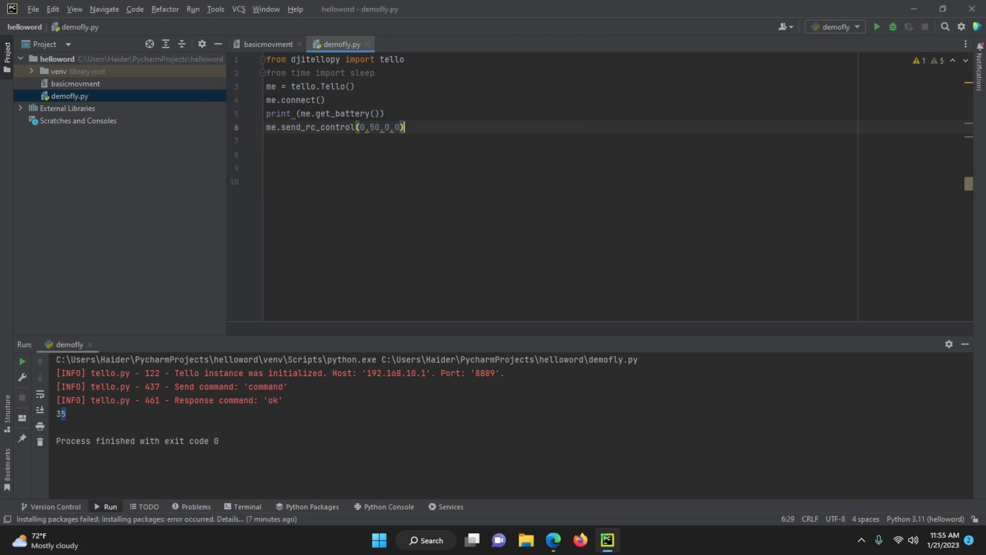
text(sleep()
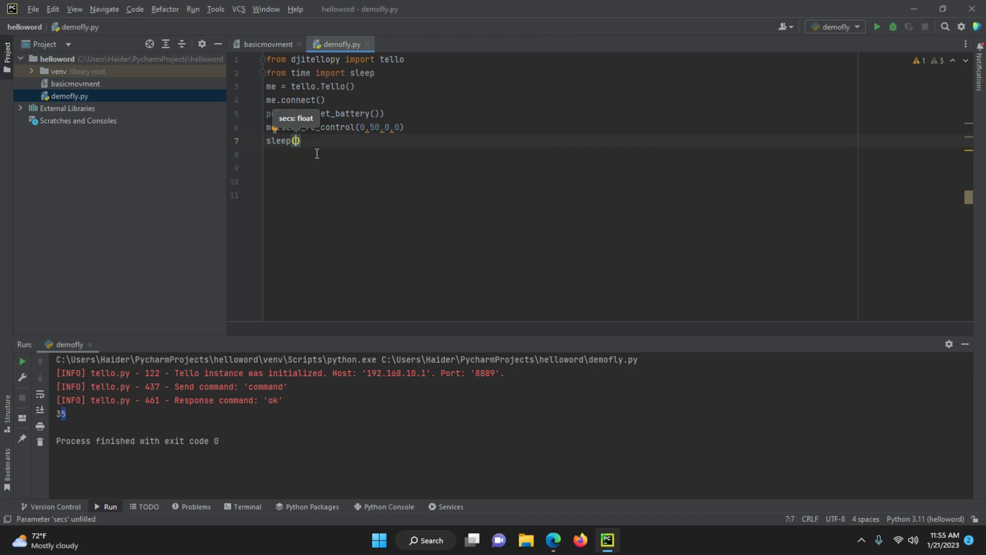
text(5)
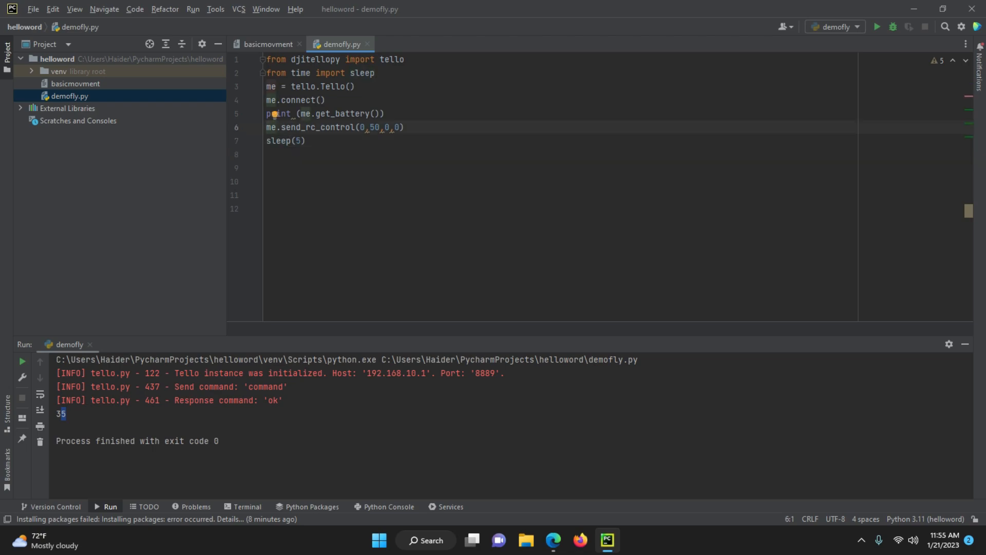
key(Return)
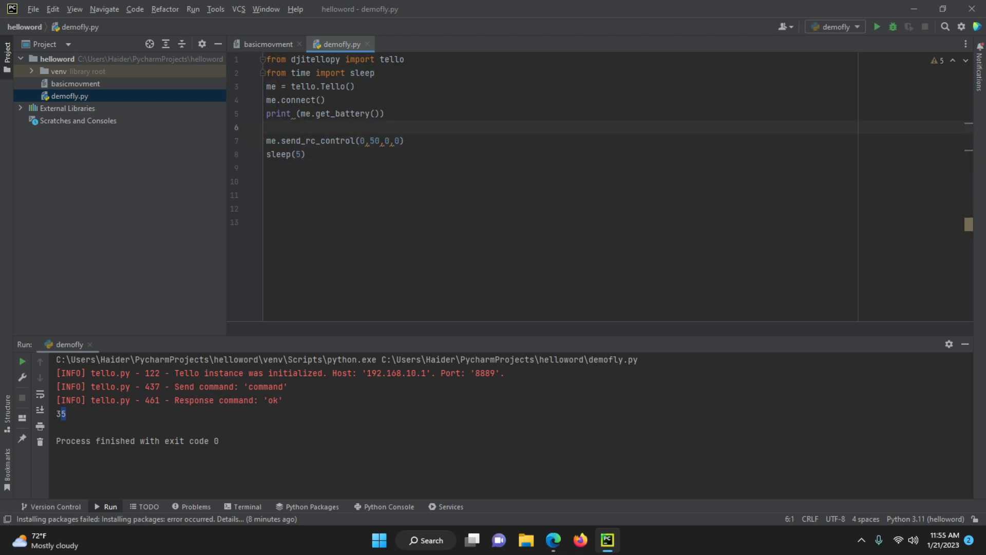
text(me.takeoff()
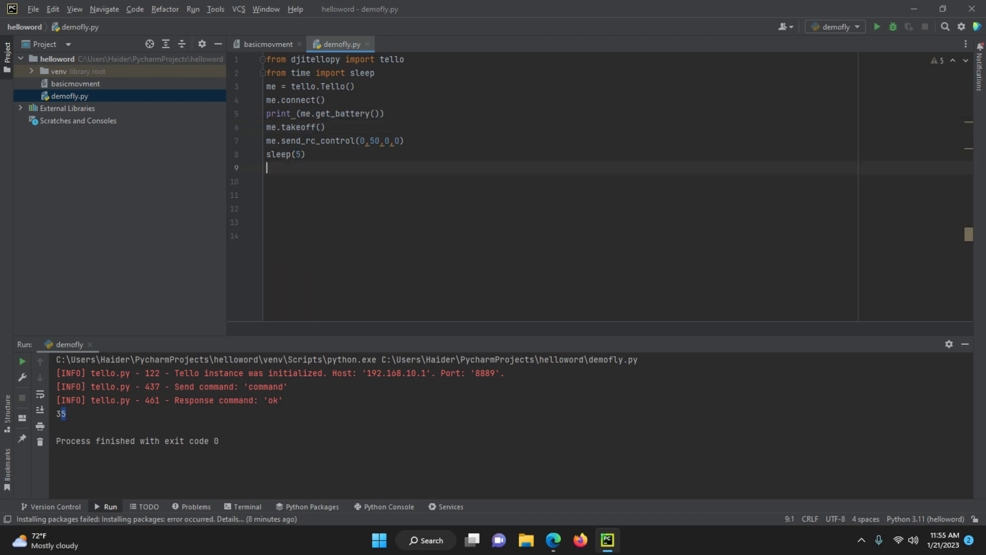
text(me.land()
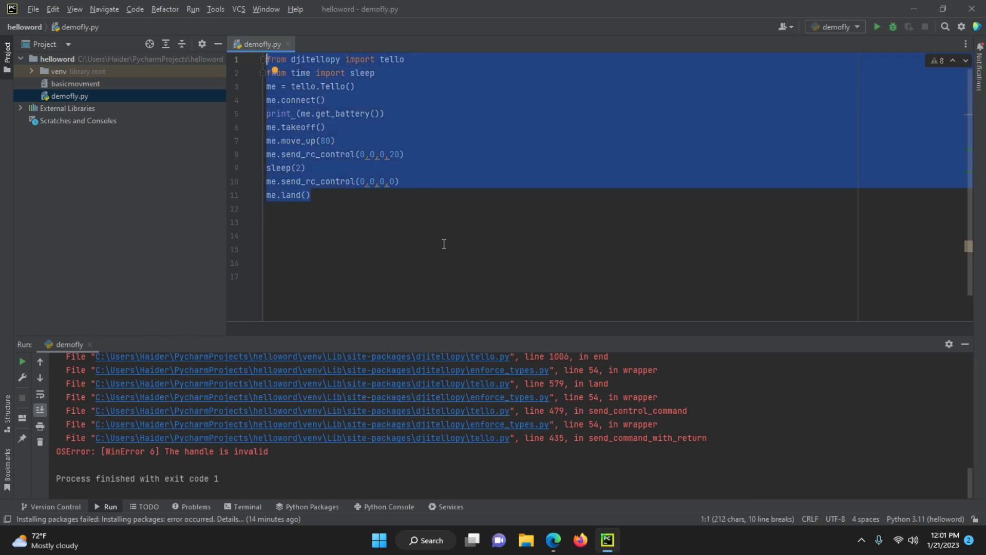
mouse_move(375, 220)
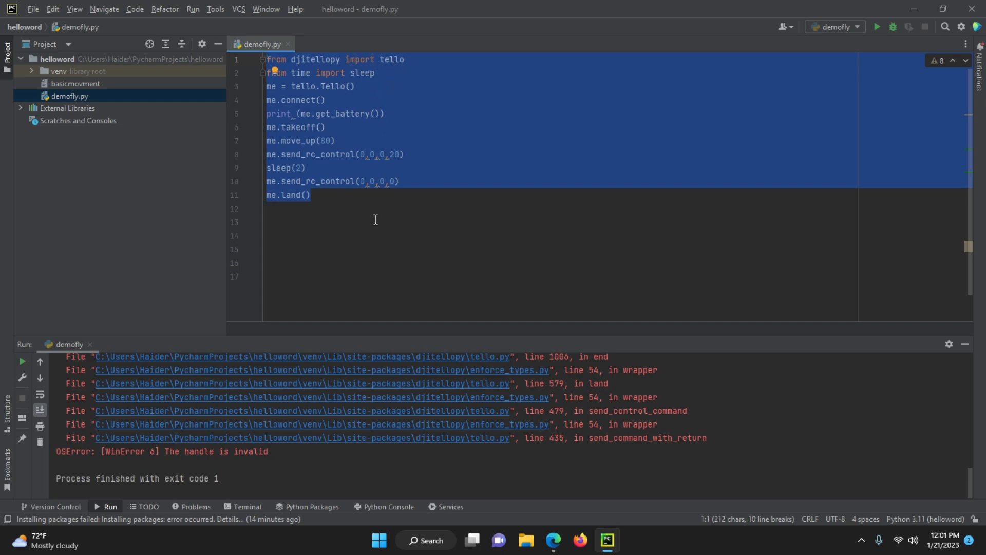
mouse_move(306, 102)
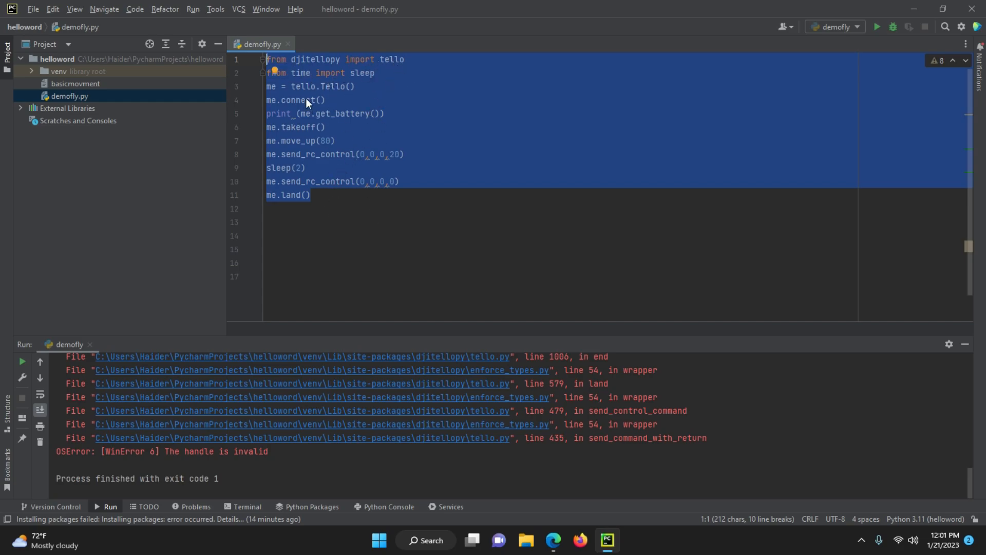
click(341, 209)
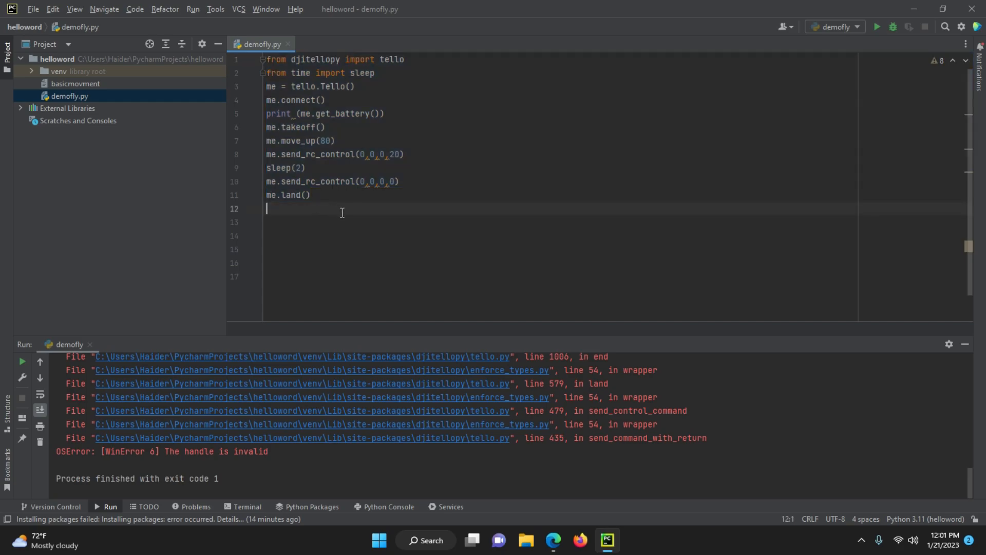
mouse_move(340, 117)
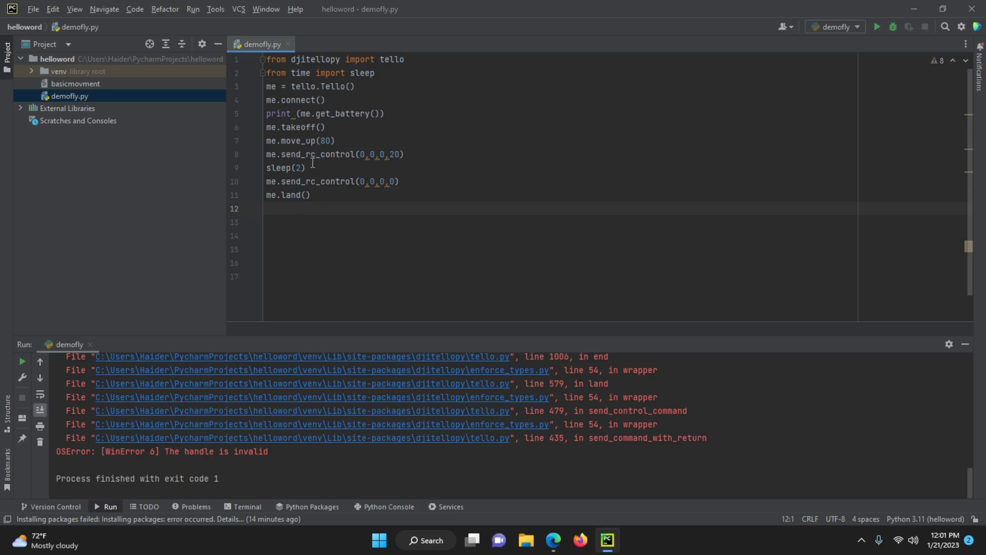
click(343, 209)
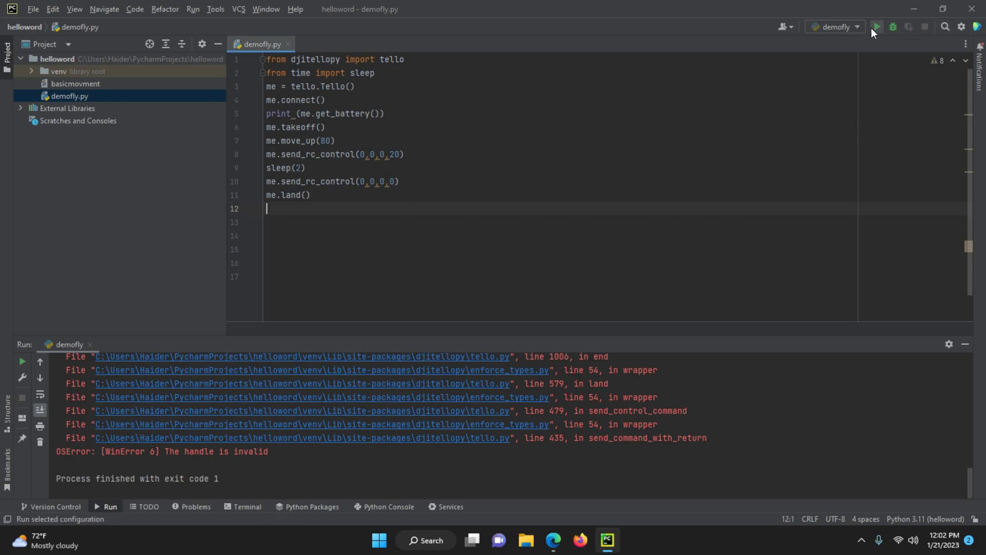
Run demofly.py, then join the TELLO-FE66DF network from the taskbar Wi-Fi flyout
click(876, 27)
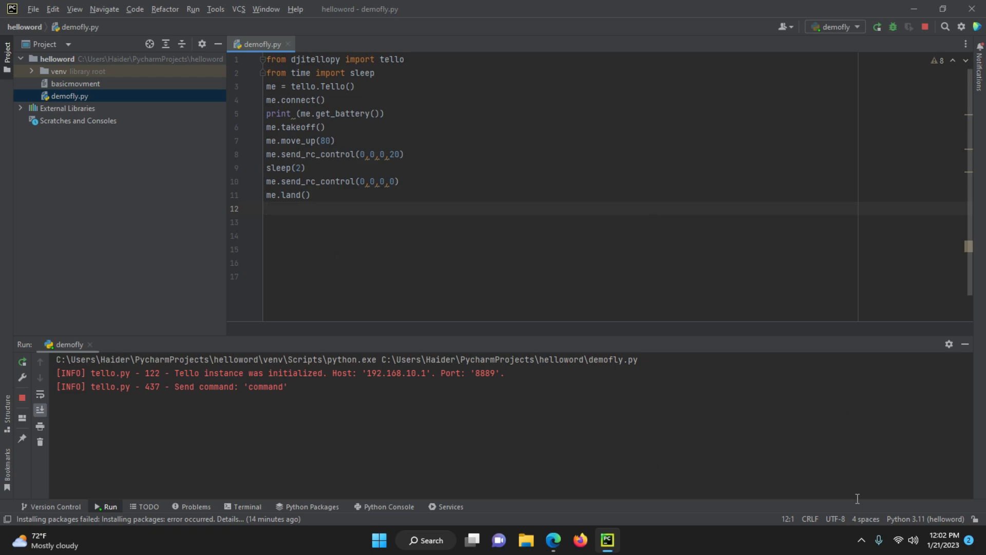
click(906, 539)
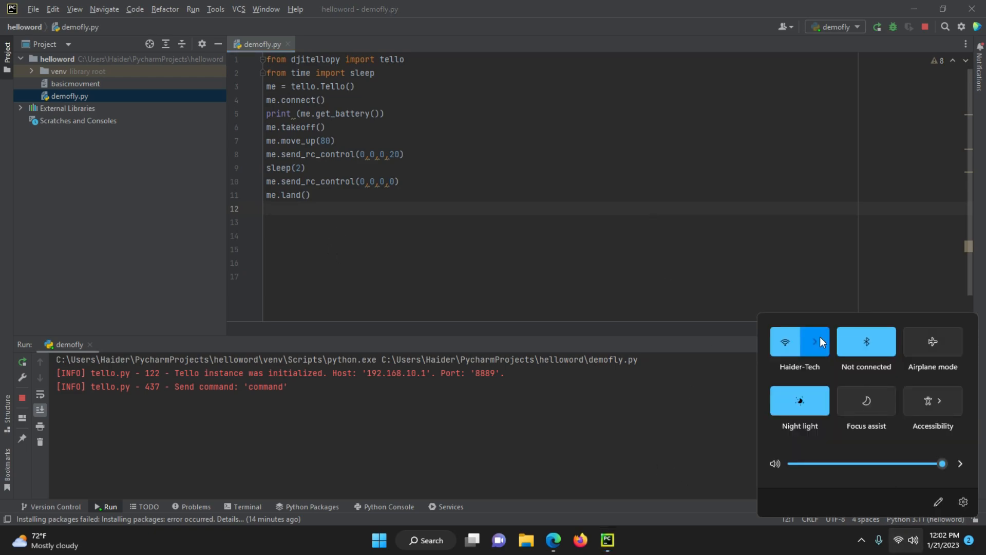
click(815, 341)
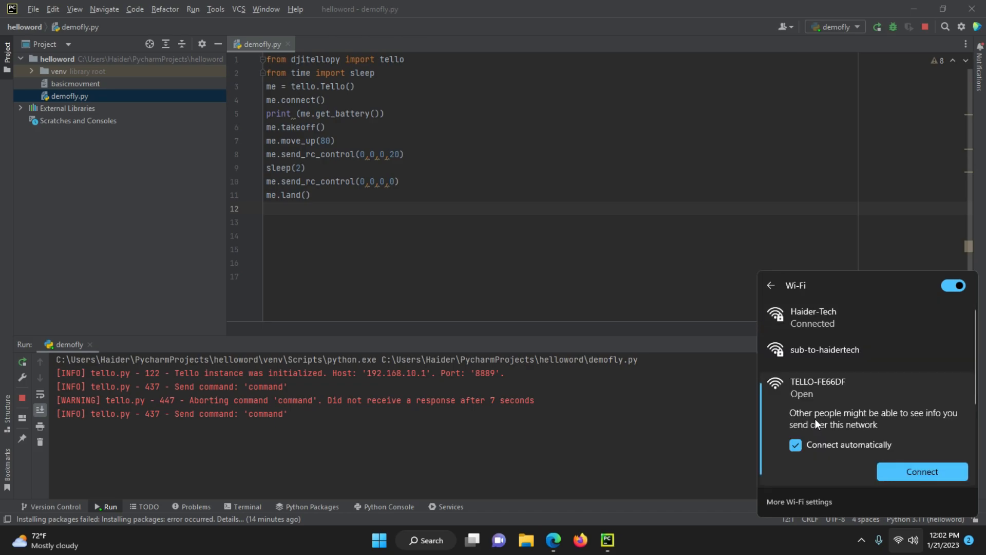
click(922, 471)
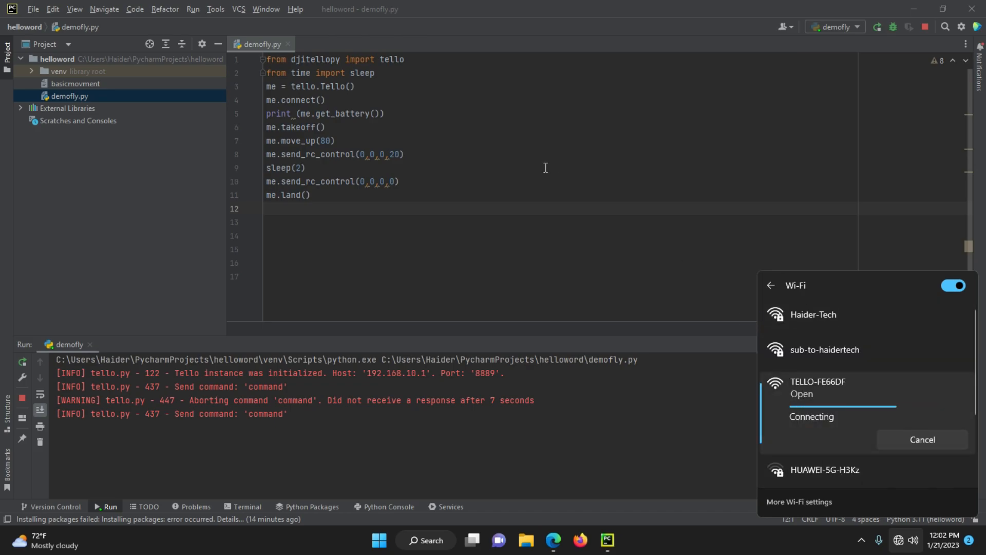